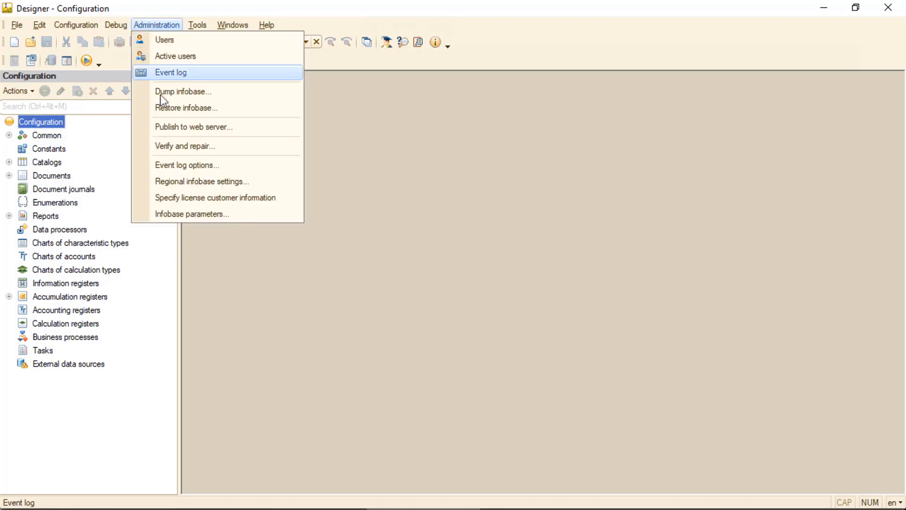
Step: Publish infobase ib1 to IIS at C:\inetpub\wwwroot\ib1 and confirm 'Publication updated!'
left_click(193, 127)
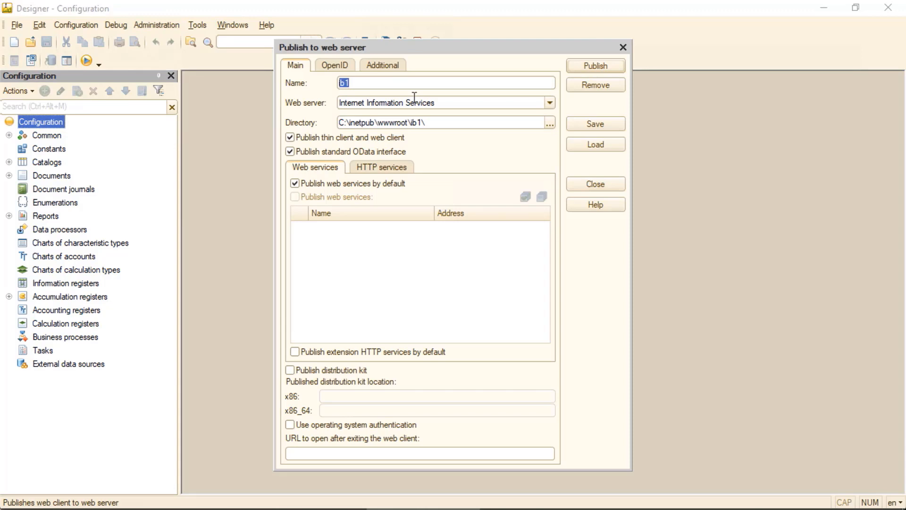
mouse_move(416, 107)
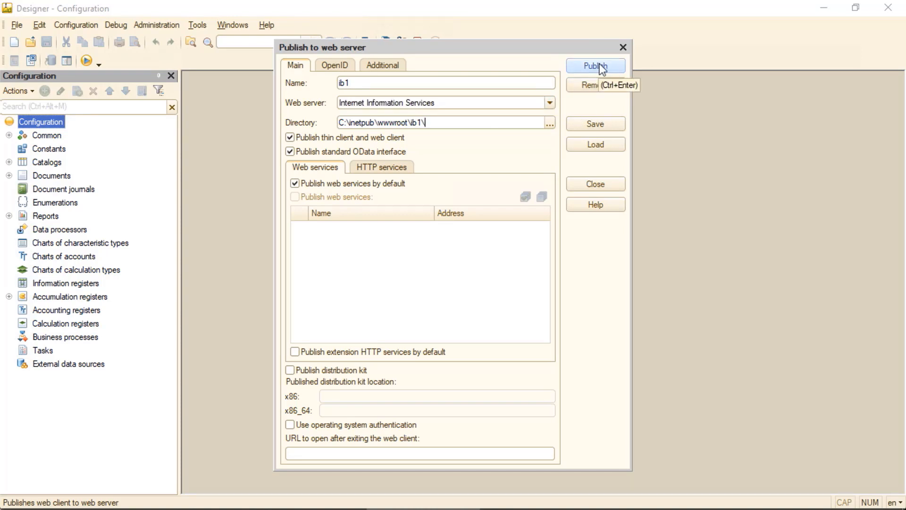
left_click(595, 64)
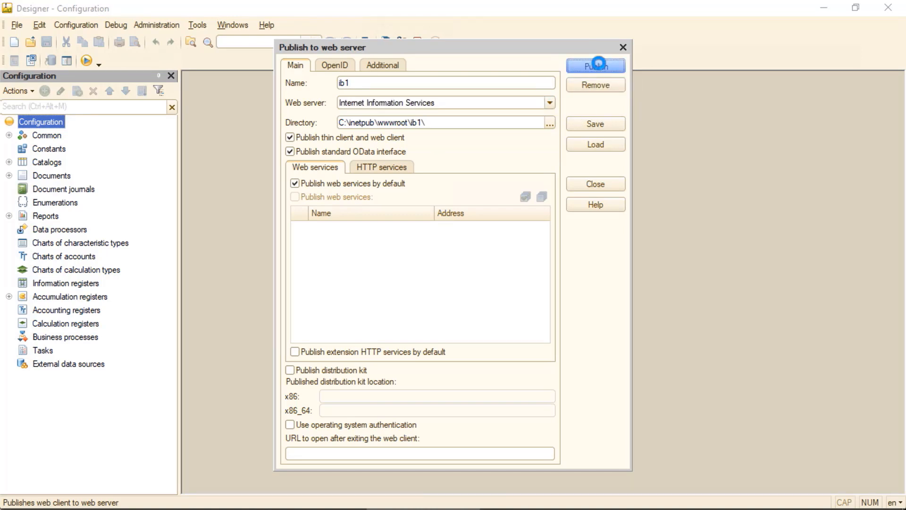
left_click(595, 65)
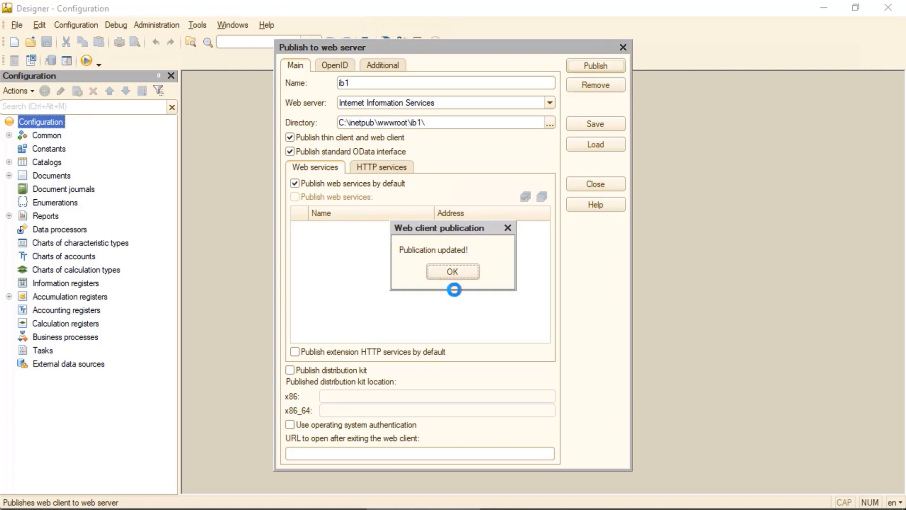
left_click(452, 271)
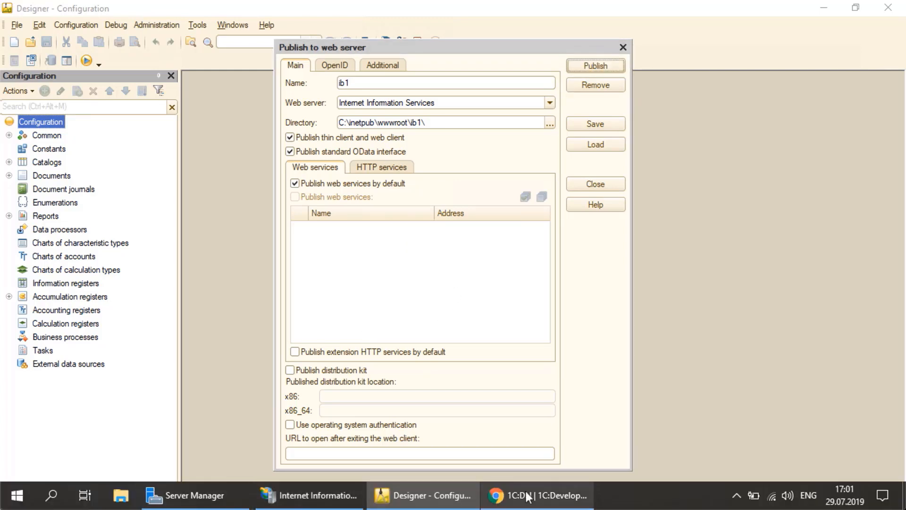
left_click(537, 495)
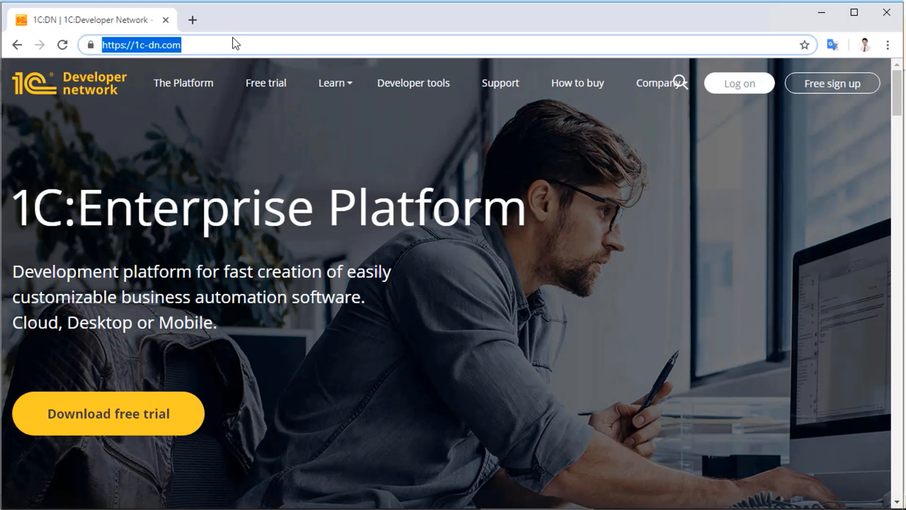
type("http://localhost/ib1/en_US/")
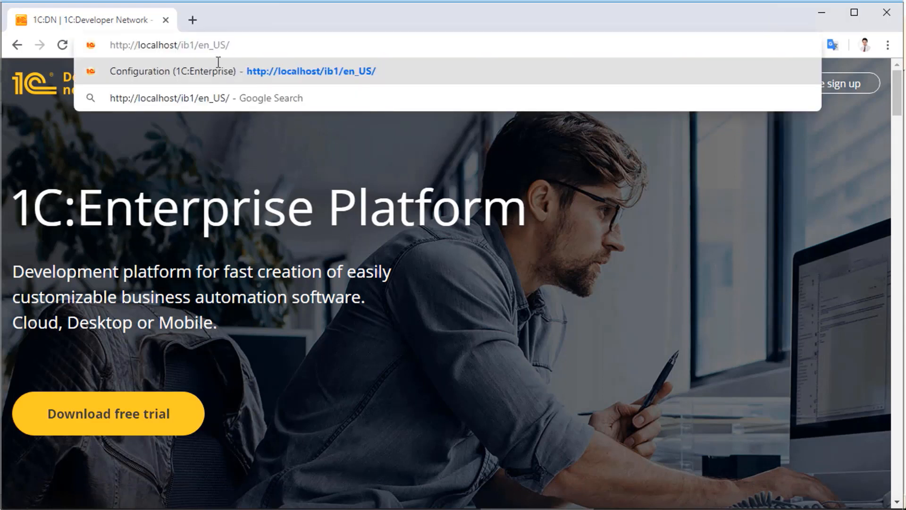
double_click(211, 44)
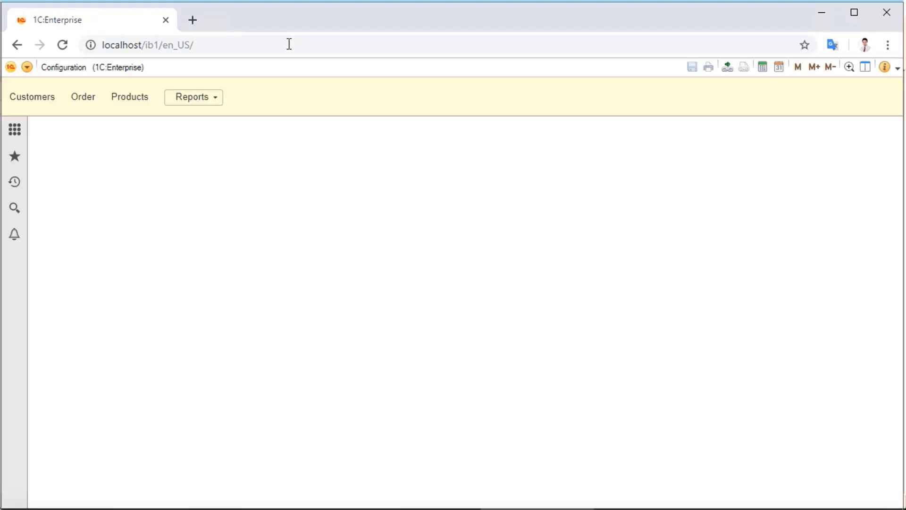
mouse_move(156, 160)
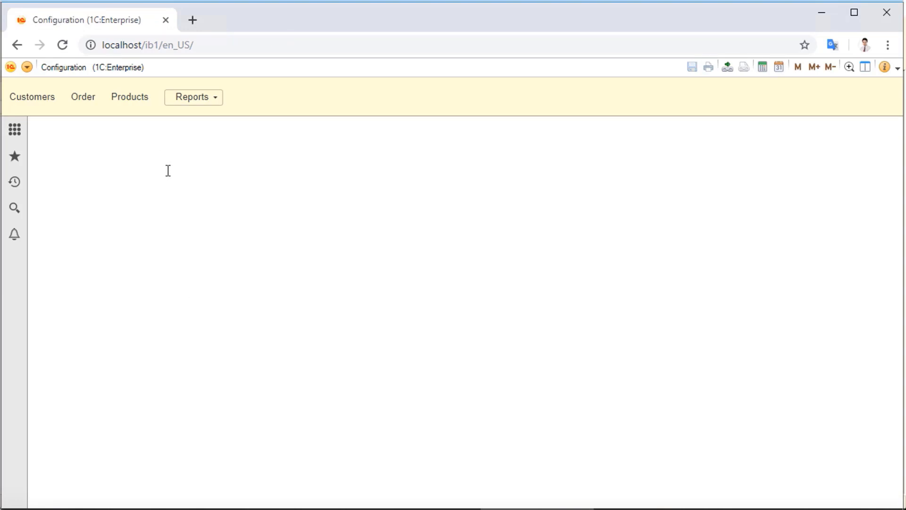
Step: Create and post new order 000000003 dated 29.07.2019 in the Order list
left_click(82, 97)
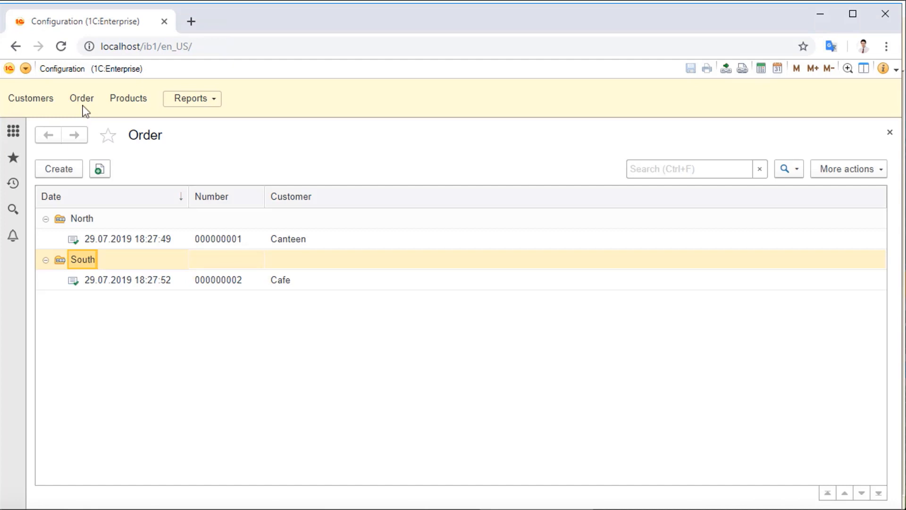
left_click(127, 279)
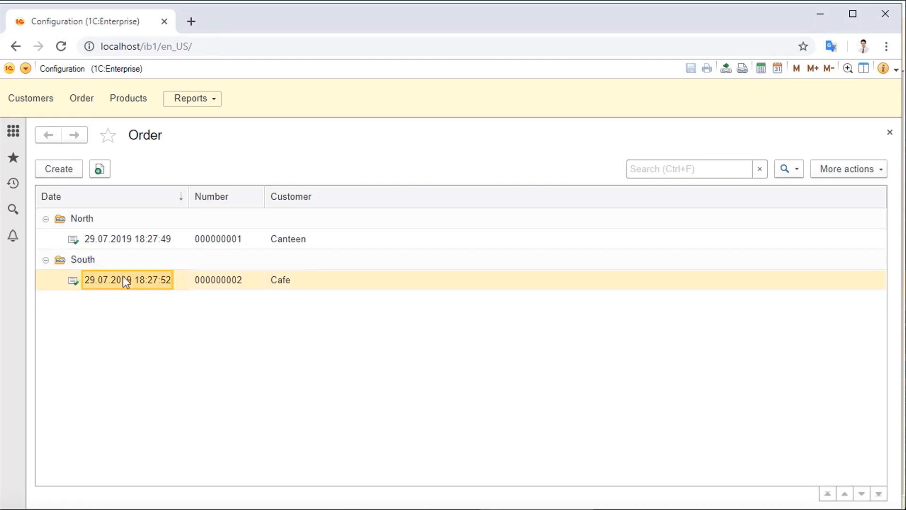
left_click(58, 169)
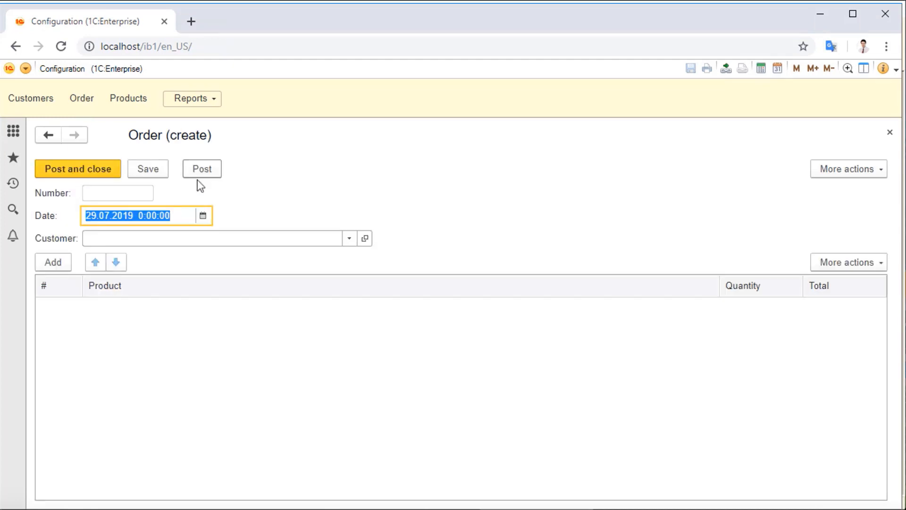
left_click(78, 169)
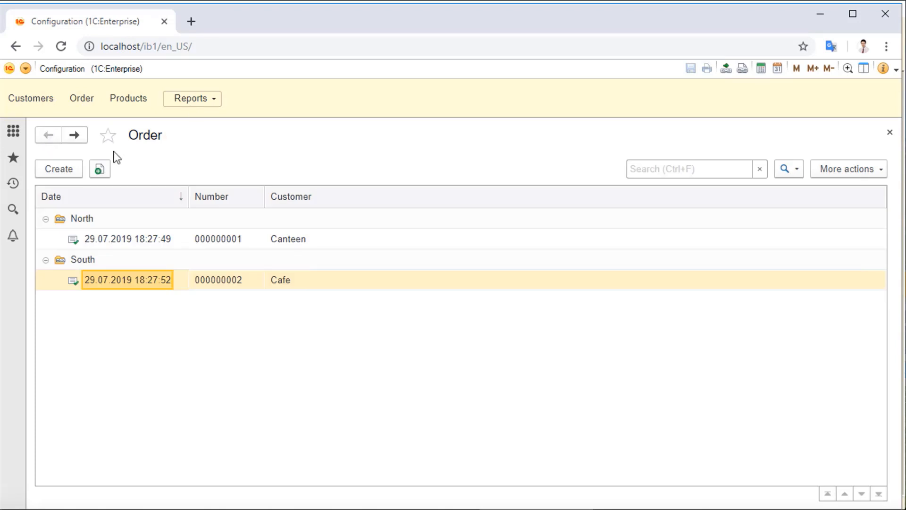
left_click(98, 168)
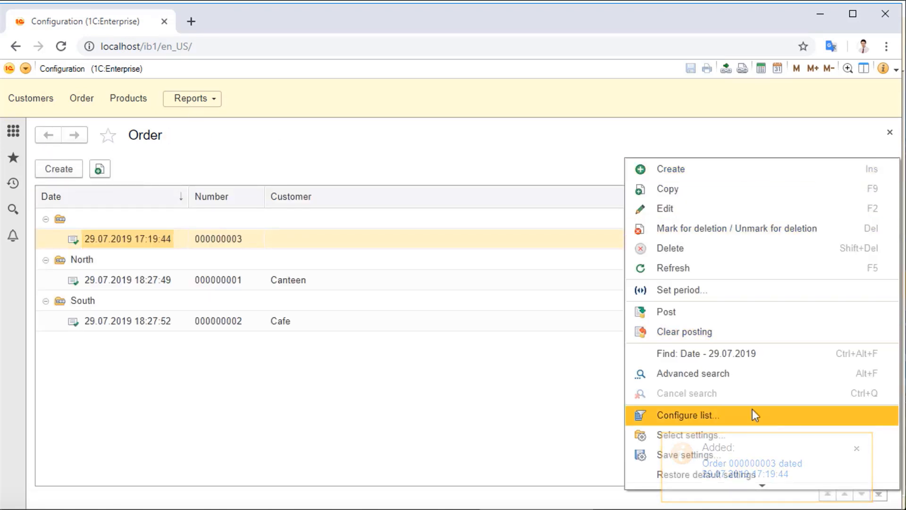
Step: Add a Date filter condition to the Order list and pick its day from the calendar
left_click(687, 415)
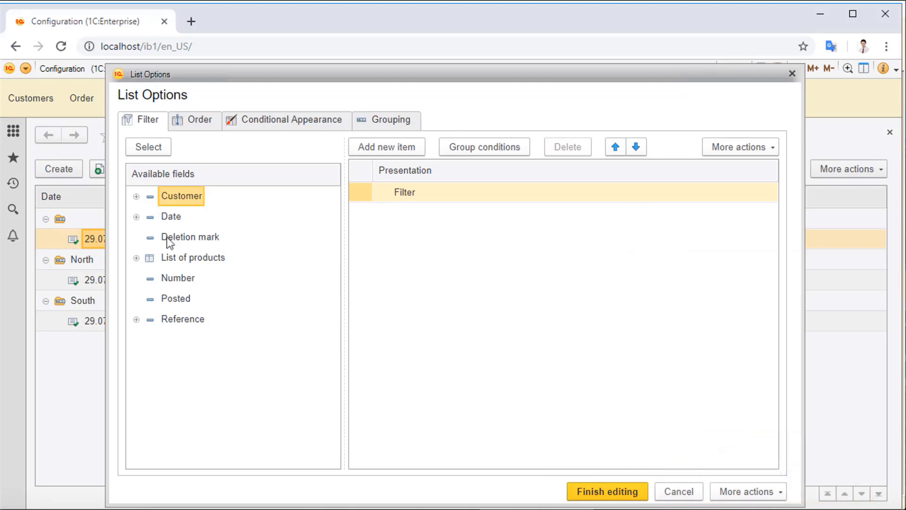
double_click(171, 216)
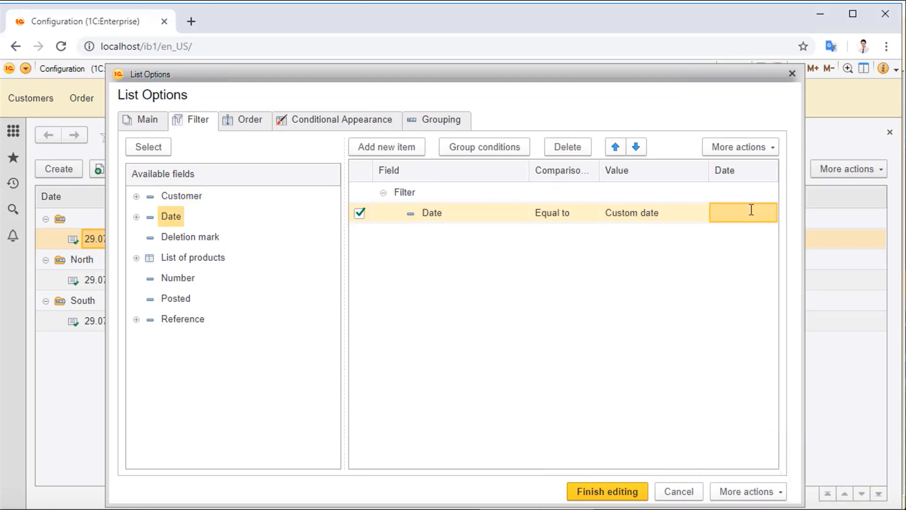
left_click(770, 212)
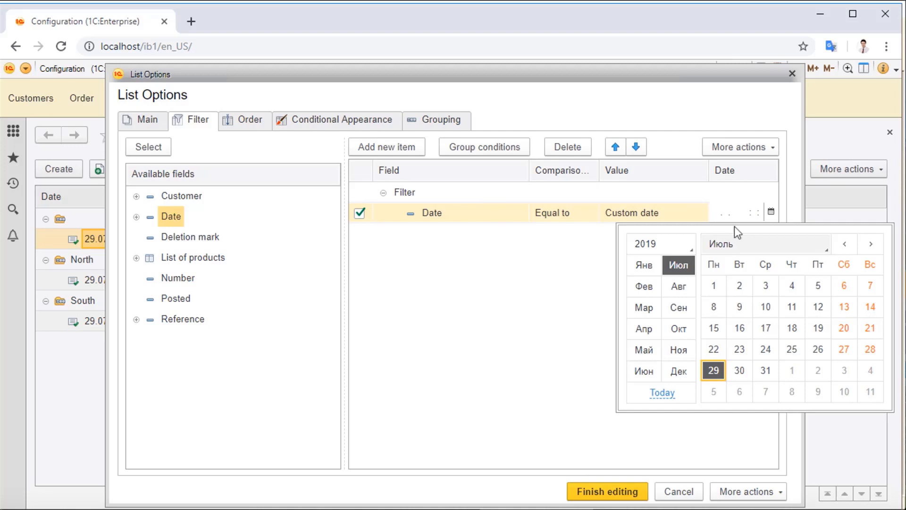
left_click(606, 491)
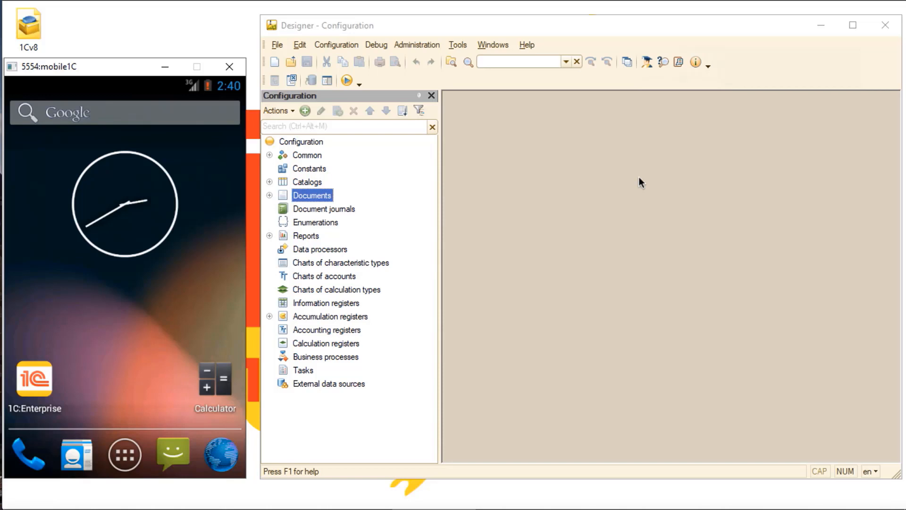
mouse_move(327, 134)
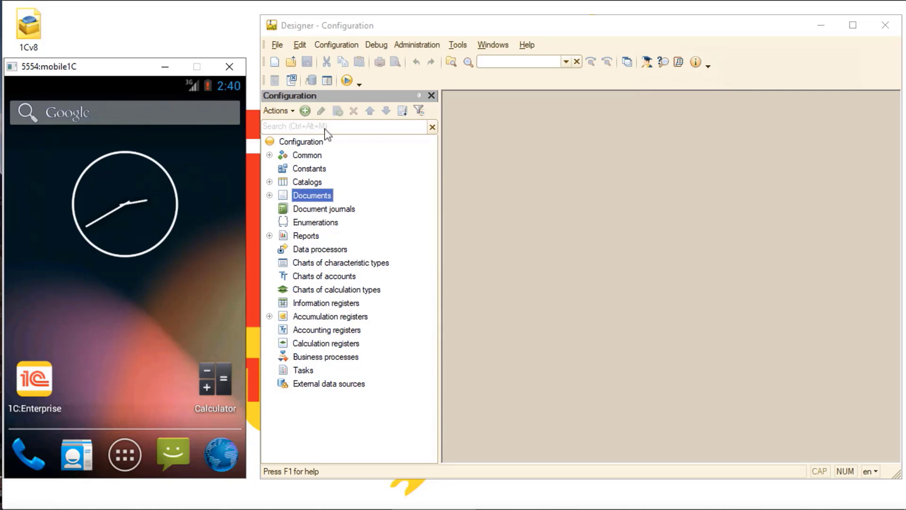
Step: Add Mobile platform application to the configuration's use purposes and open the Order document's settings
left_click(301, 141)
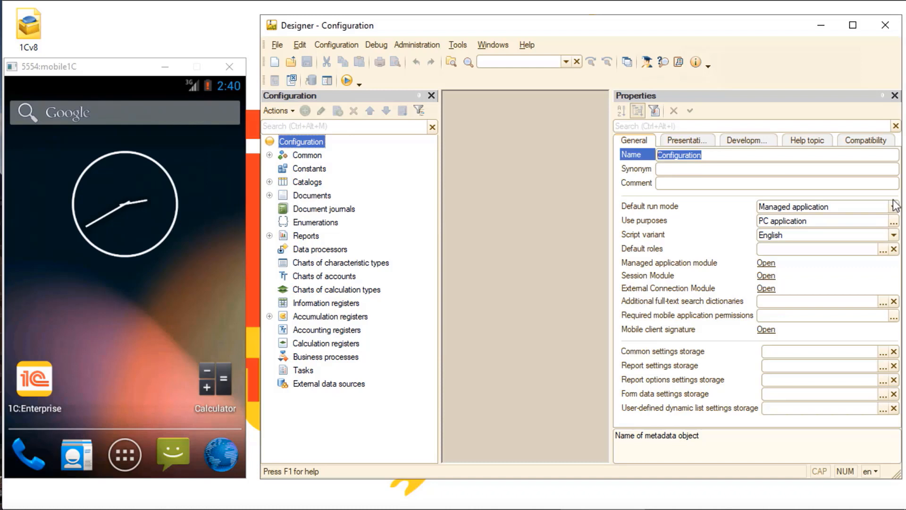
left_click(685, 205)
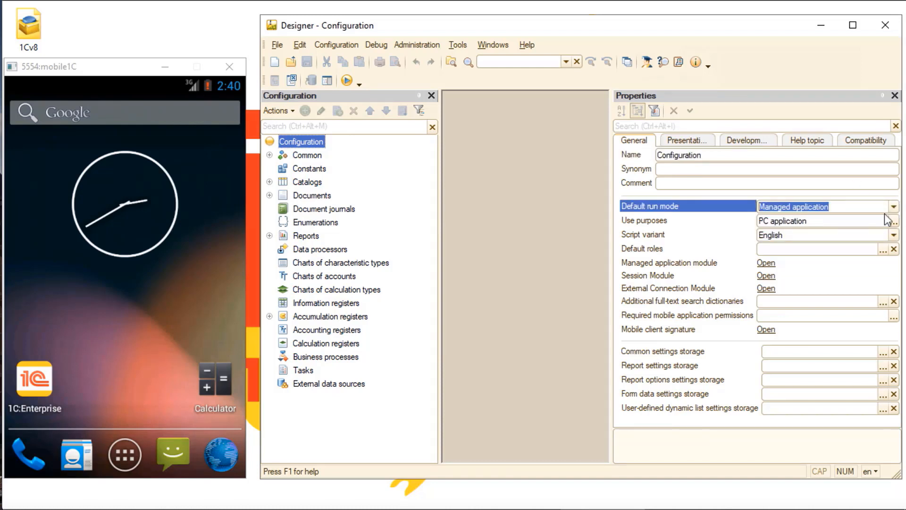
left_click(895, 221)
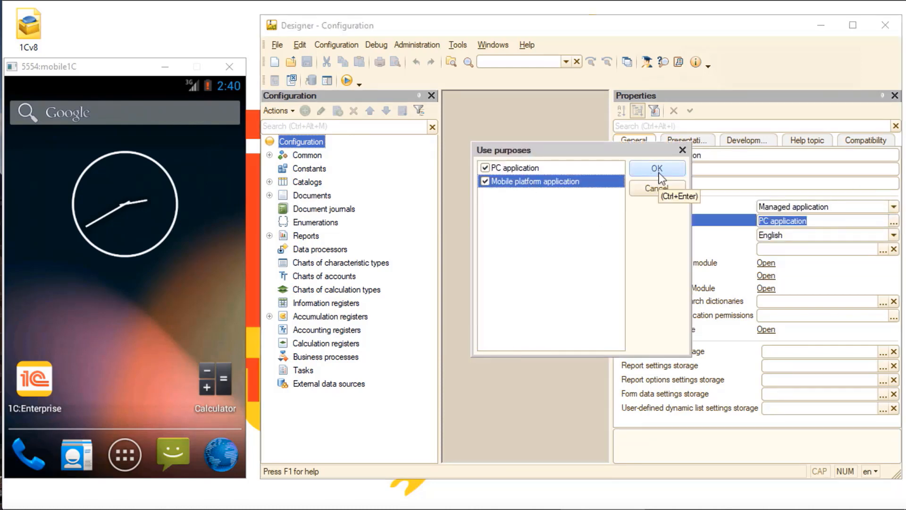
left_click(656, 168)
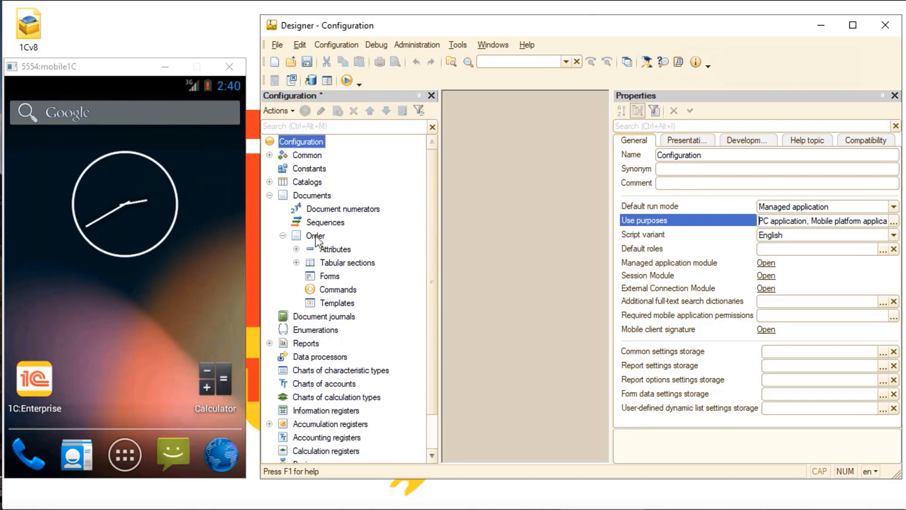
double_click(316, 235)
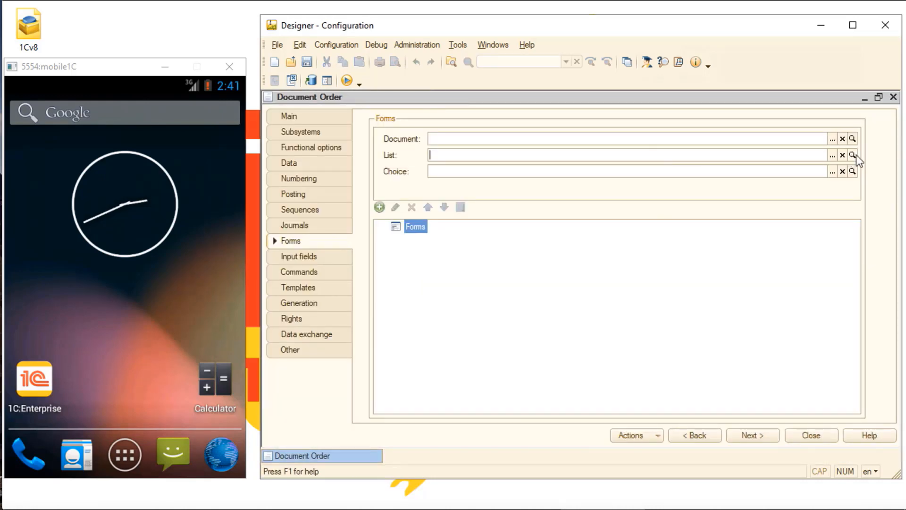
Step: Create the Order ListForm and switch its preview from mobile device to Personal computer
left_click(852, 155)
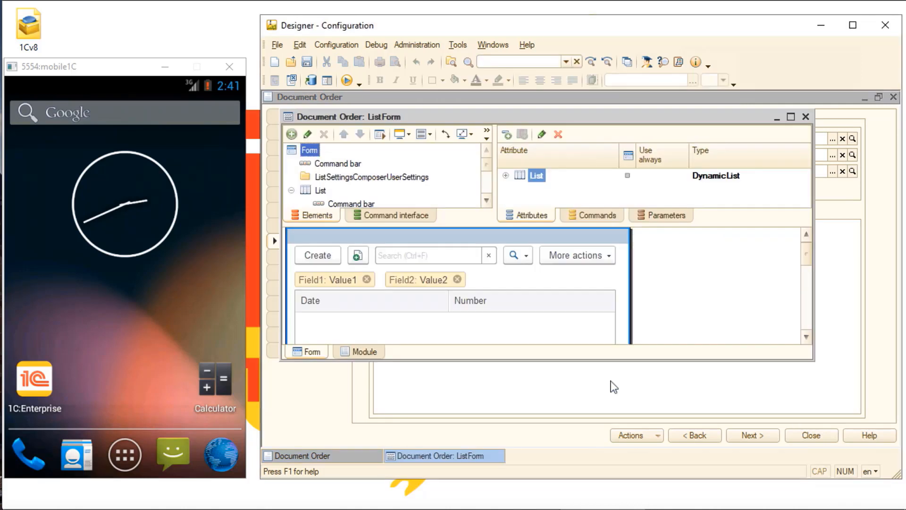
left_click(402, 133)
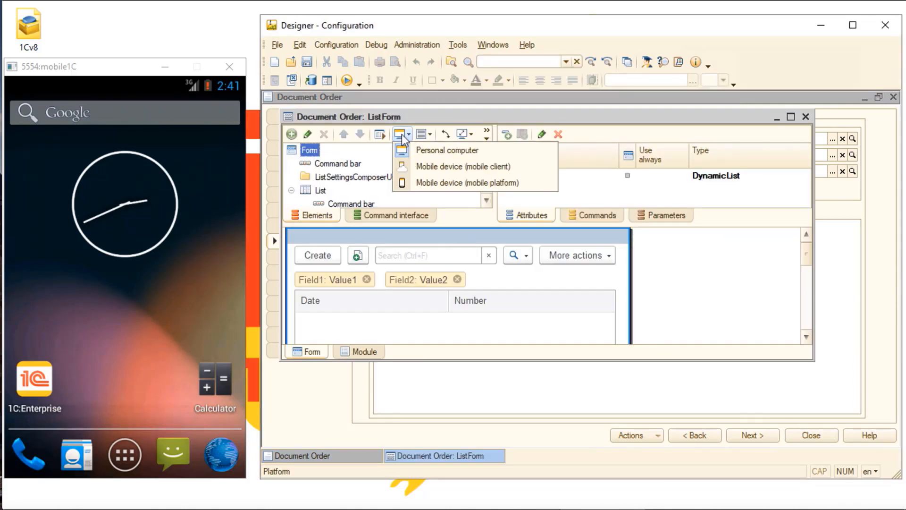
left_click(463, 167)
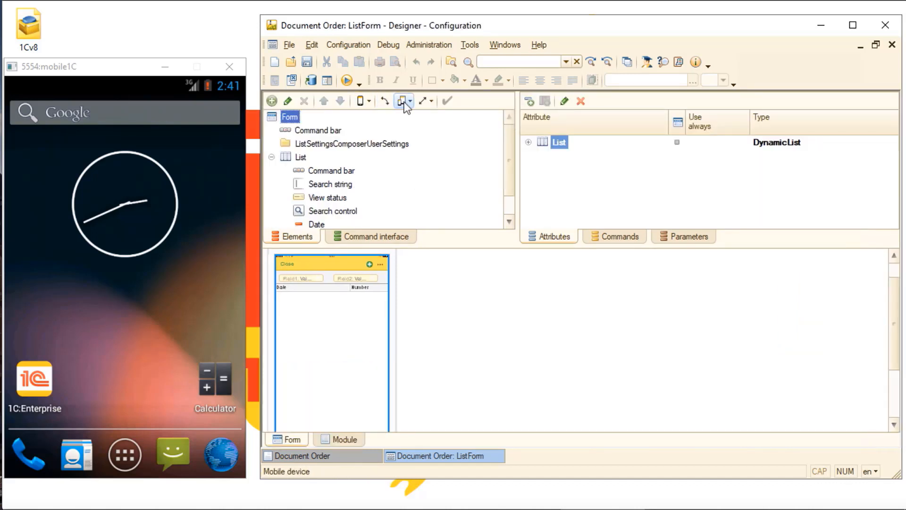
left_click(402, 100)
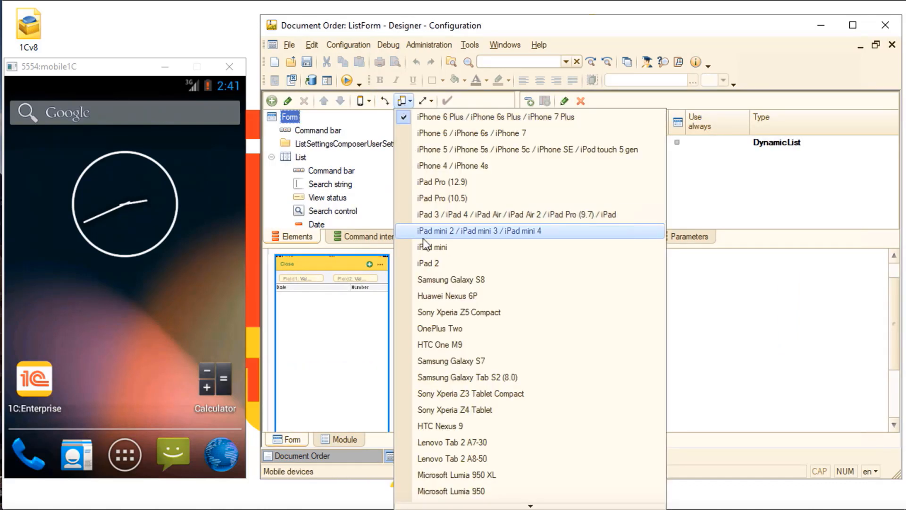
left_click(360, 100)
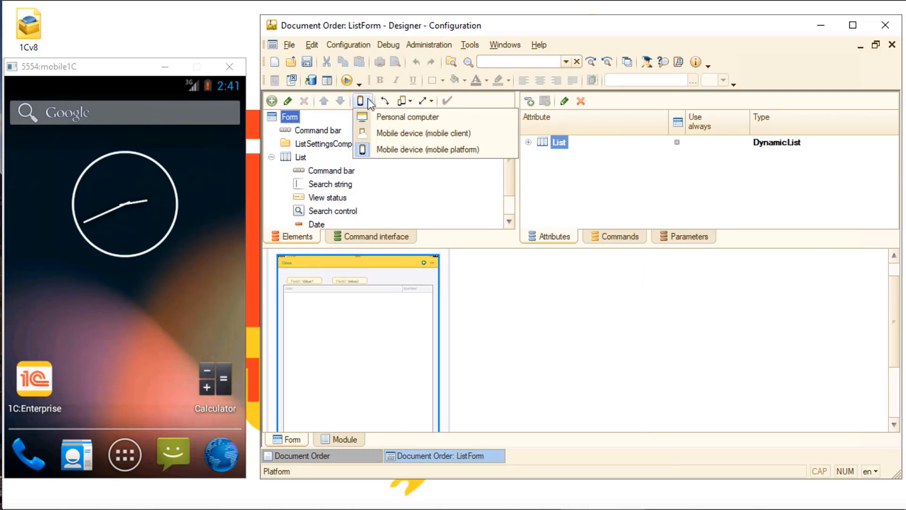
left_click(408, 116)
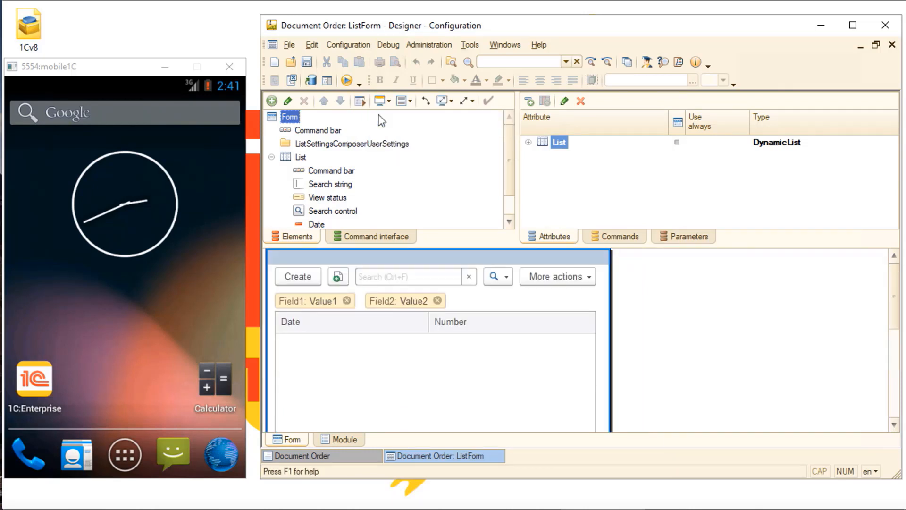
Step: Publish the MA mobile application to IIS at C:\inetpub\wwwroot\MA and acknowledge the update
left_click(348, 45)
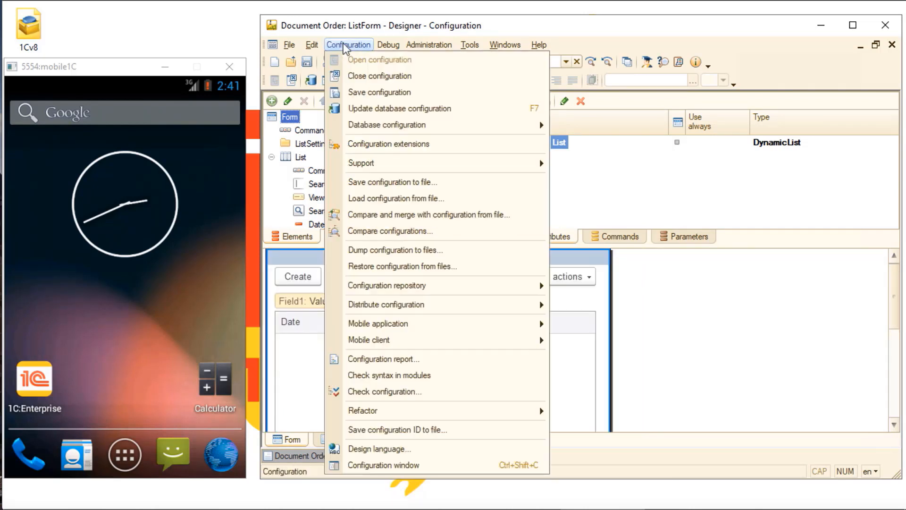
mouse_move(378, 323)
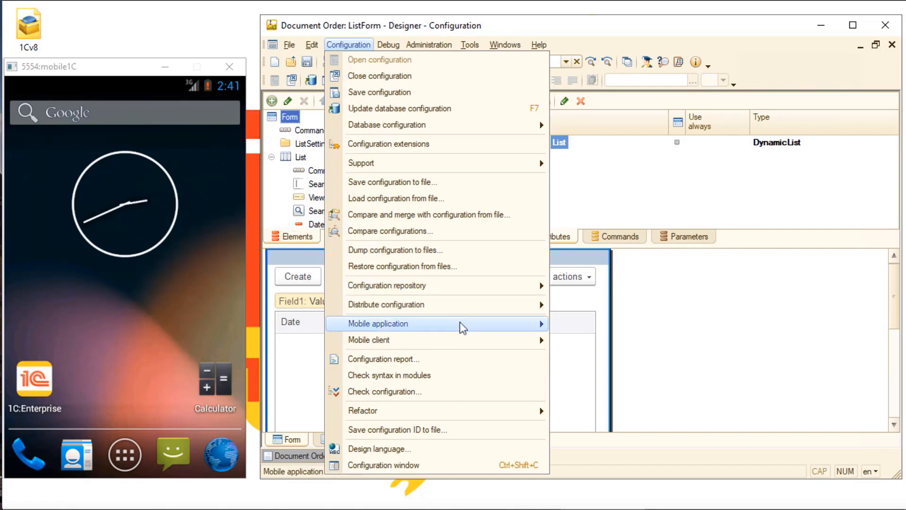
left_click(378, 323)
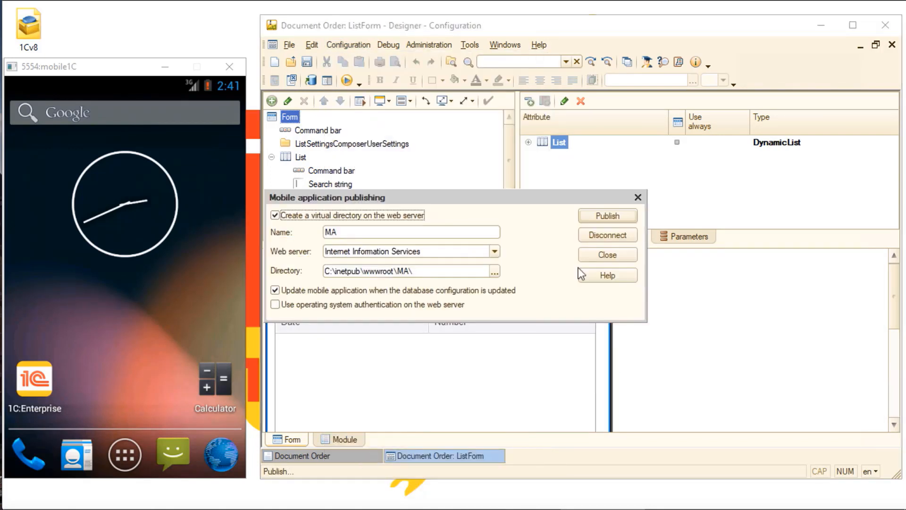
mouse_move(248, 226)
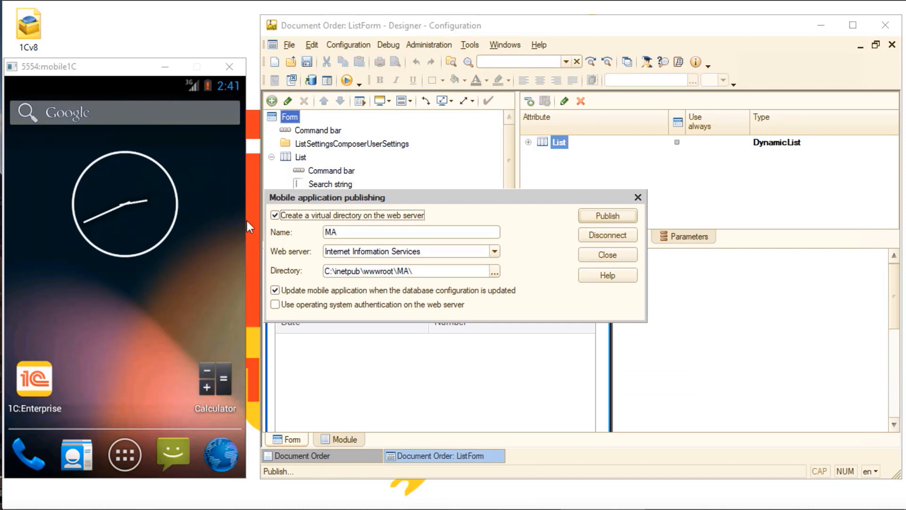
mouse_move(546, 225)
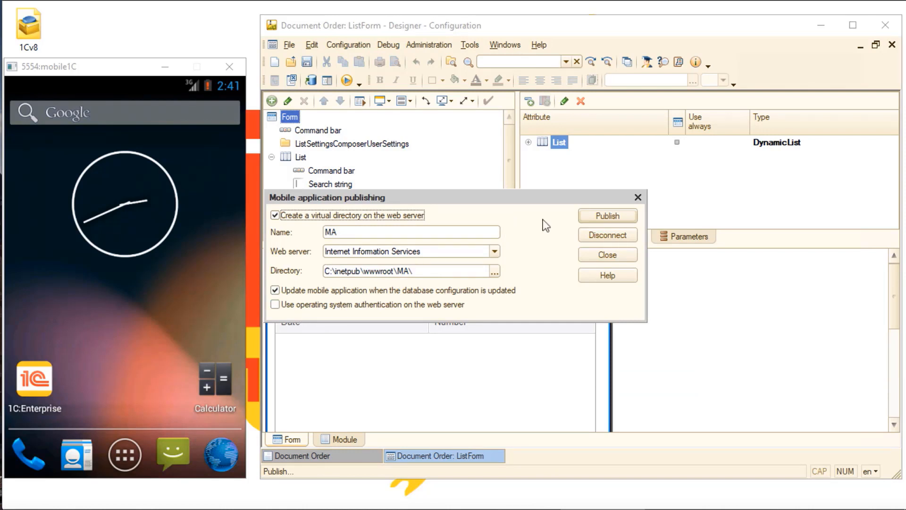
left_click(607, 216)
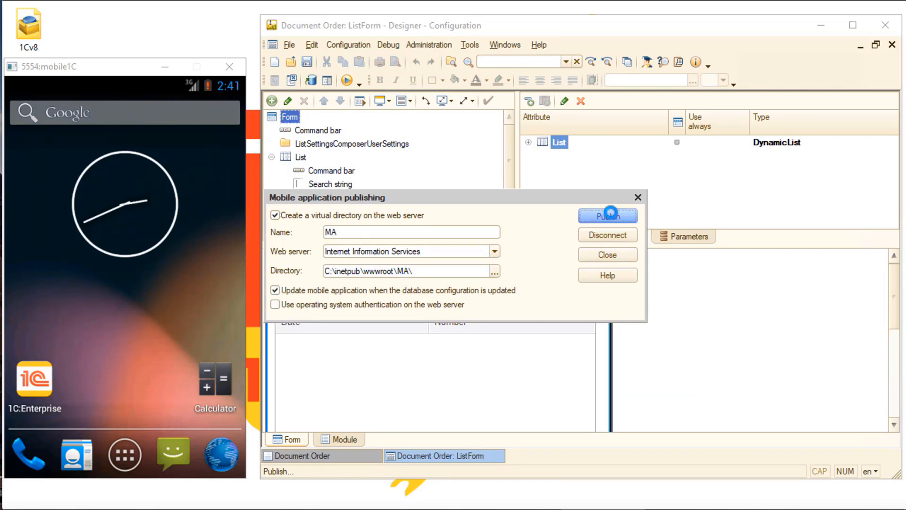
left_click(608, 215)
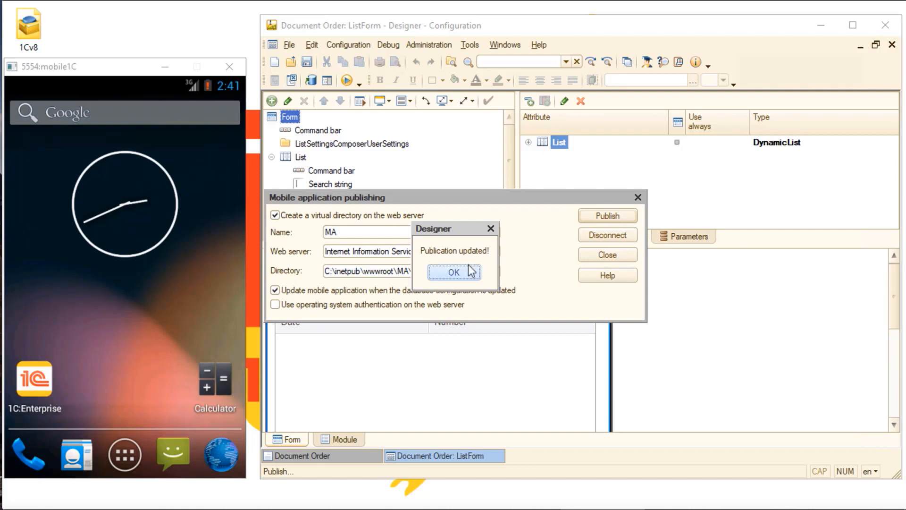
left_click(454, 273)
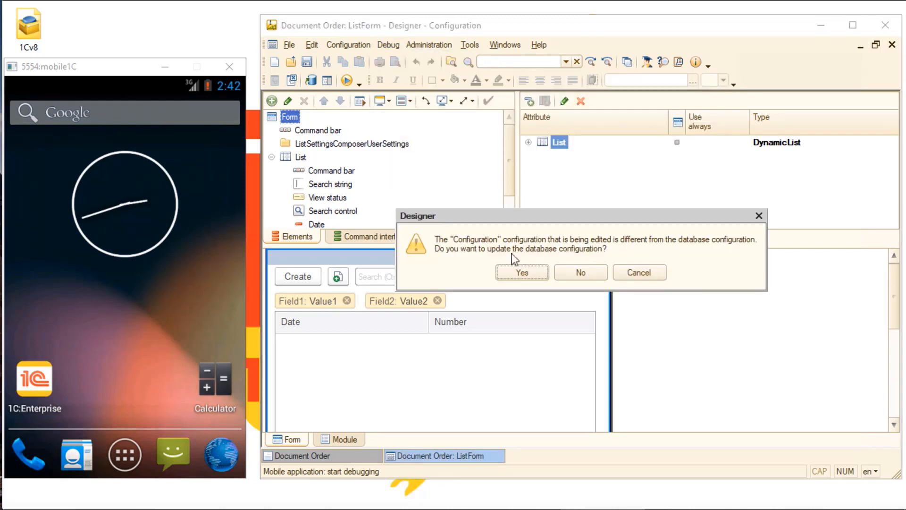
Step: Accept the database configuration update so the mobile app launches in the Android emulator
left_click(521, 272)
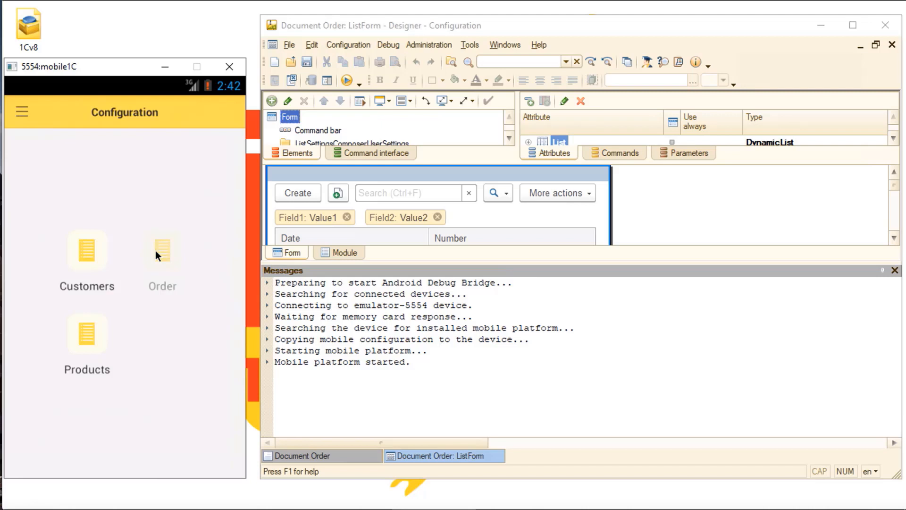
Step: Open mobile order 000000001 and add a Fork line with quantity 5
left_click(86, 250)
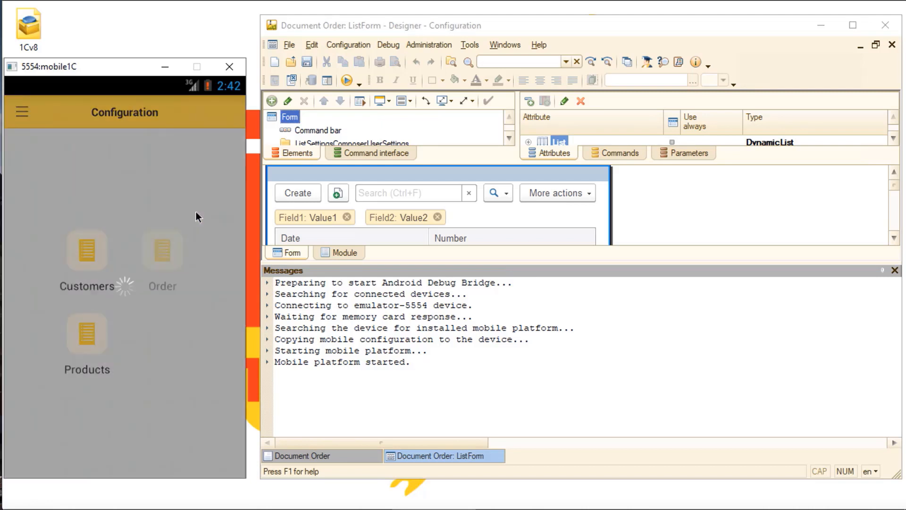
left_click(162, 249)
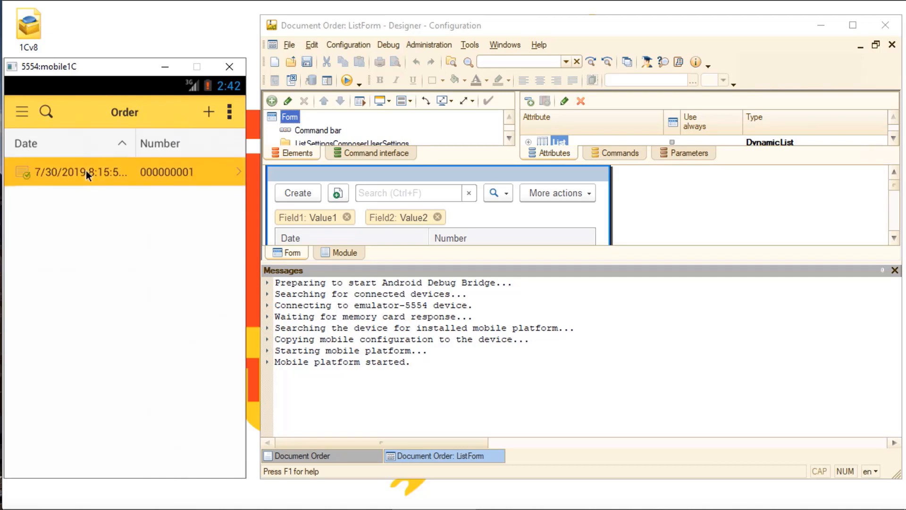
left_click(116, 172)
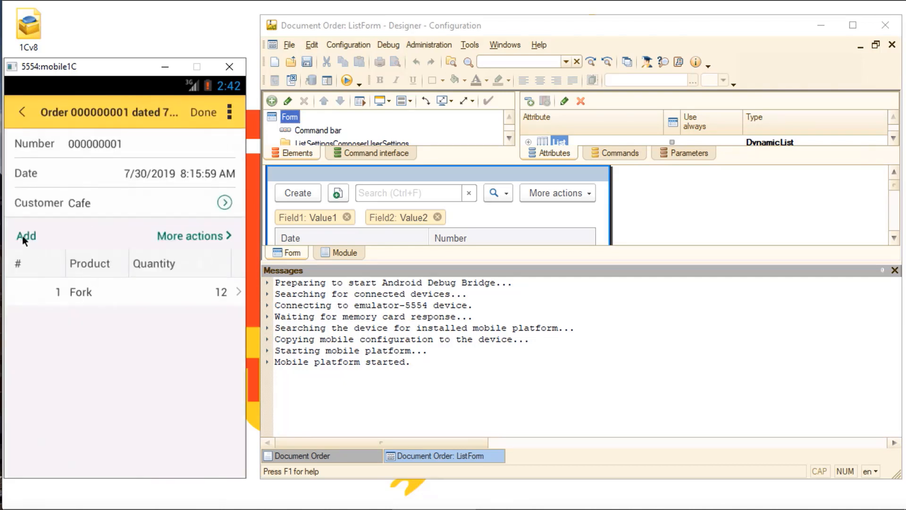
left_click(25, 236)
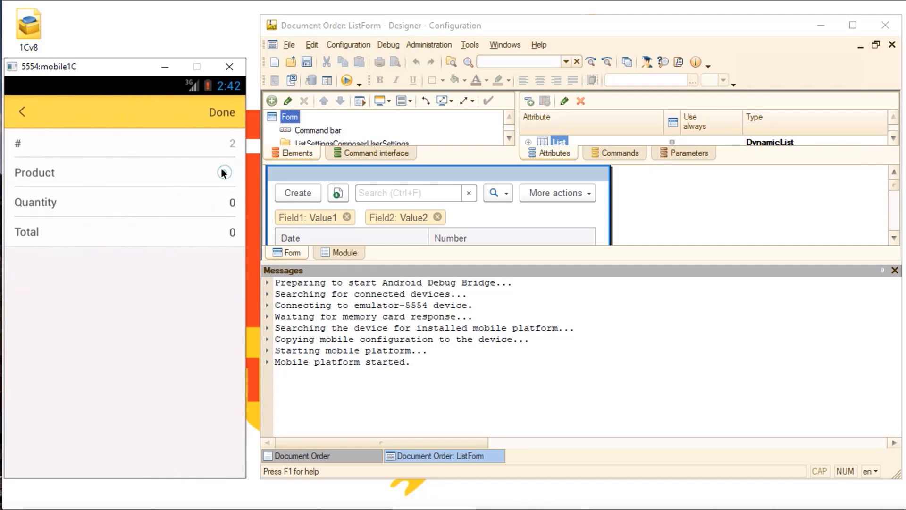
left_click(224, 172)
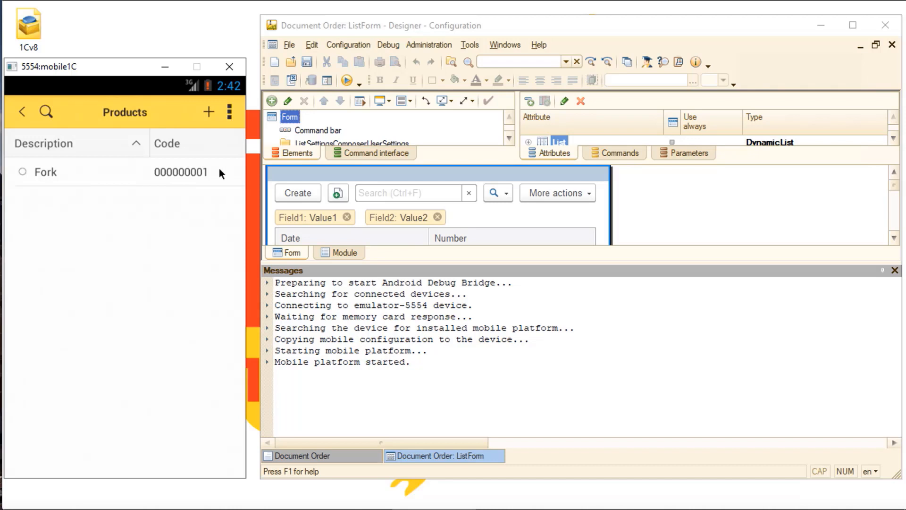
left_click(46, 172)
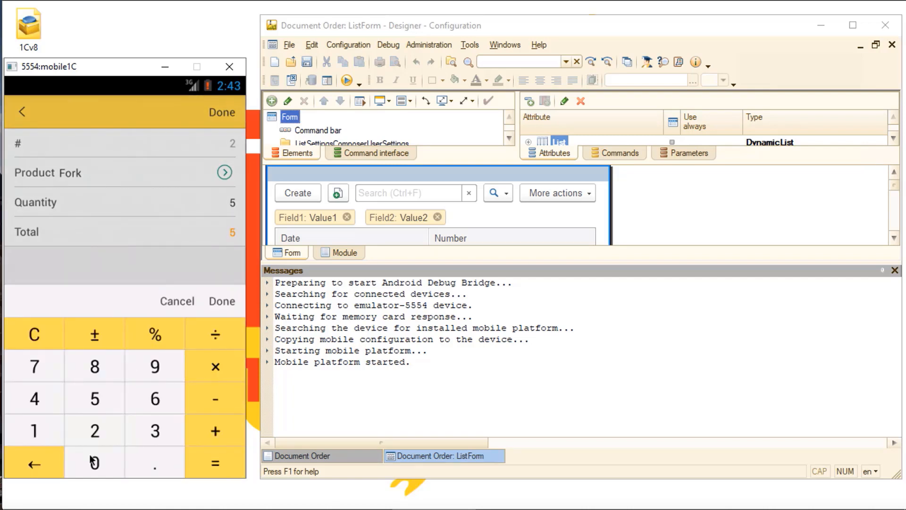
left_click(221, 301)
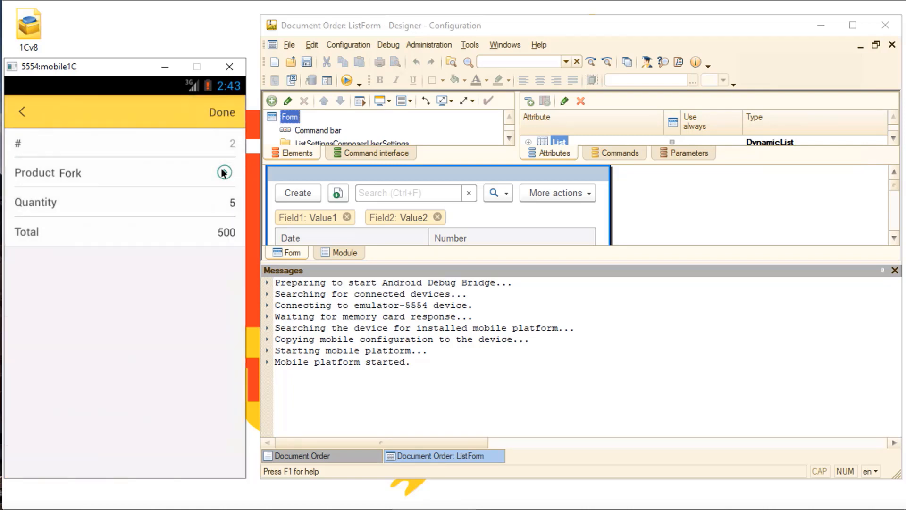
left_click(225, 172)
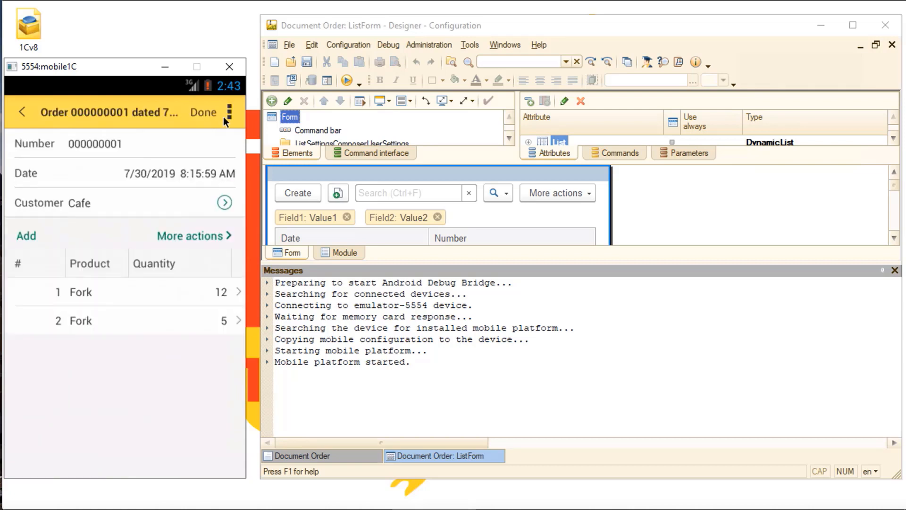
mouse_move(206, 119)
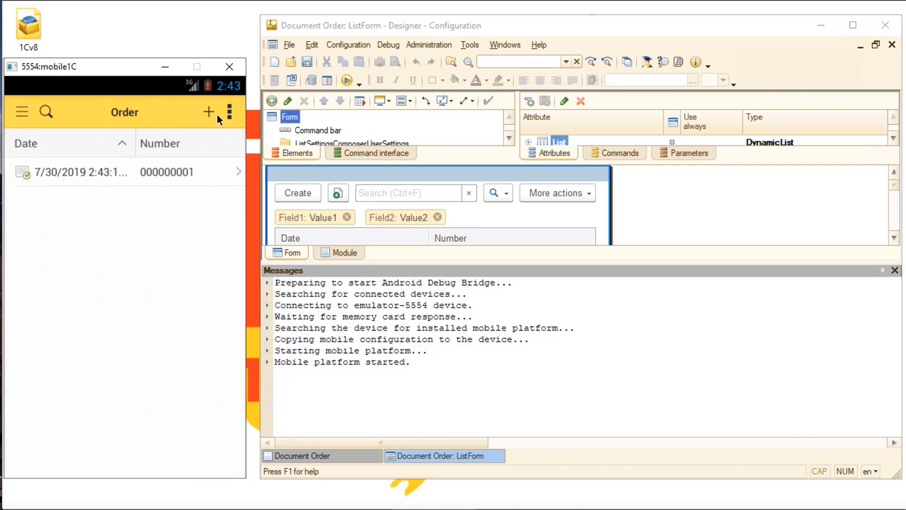
Step: Hide the Messages panel and show the Order list form's Commands tab
left_click(894, 270)
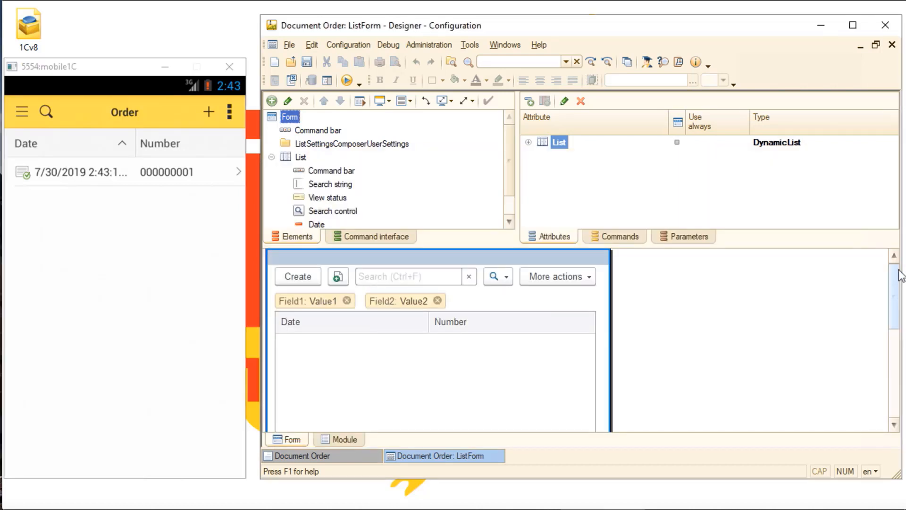
mouse_move(488, 193)
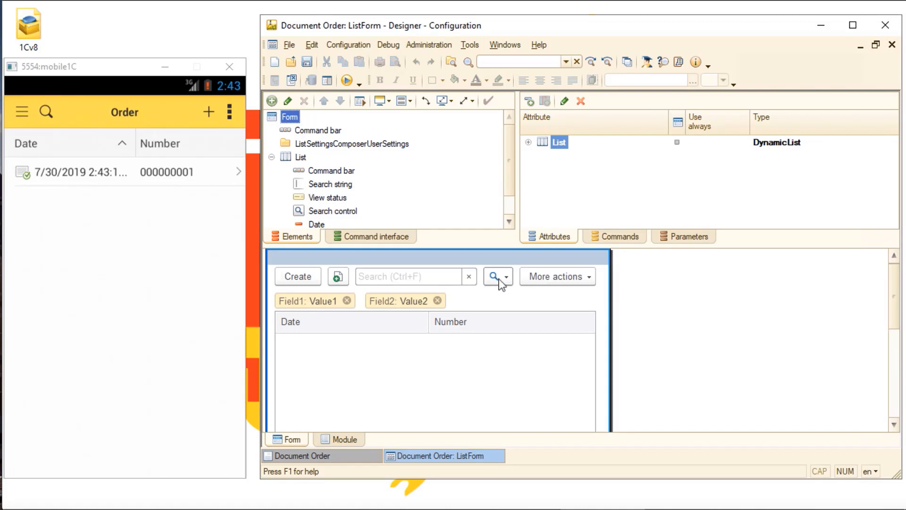
mouse_move(614, 236)
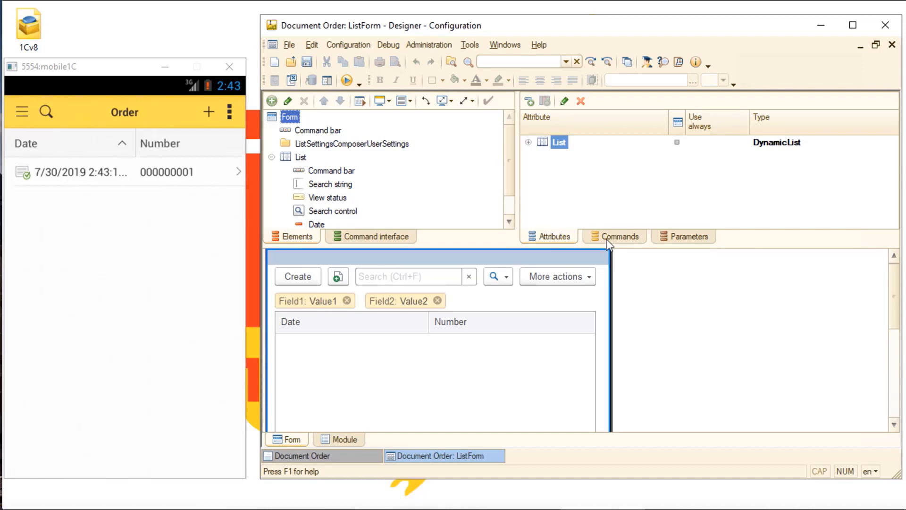
left_click(618, 236)
type("Sca")
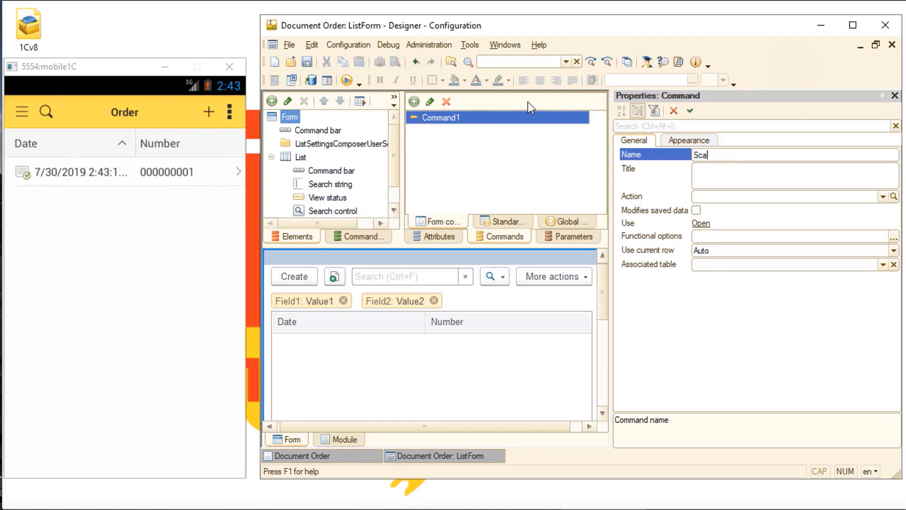
Step: Finish naming the command Scan and turn off standard command autofill in the command bar
type("n")
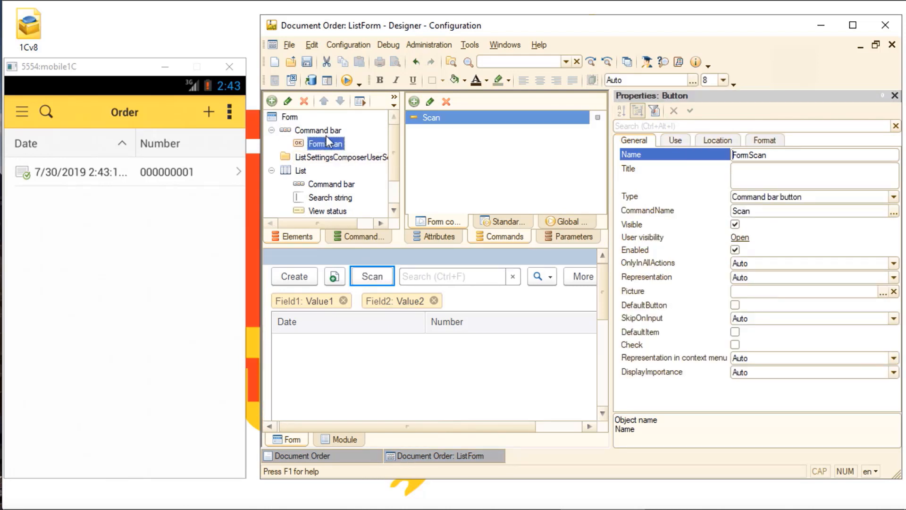
left_click(317, 130)
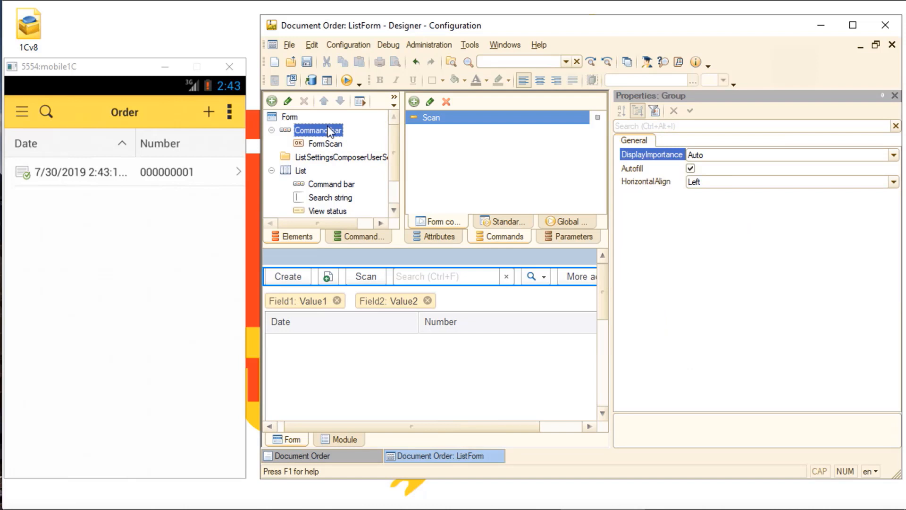
left_click(647, 168)
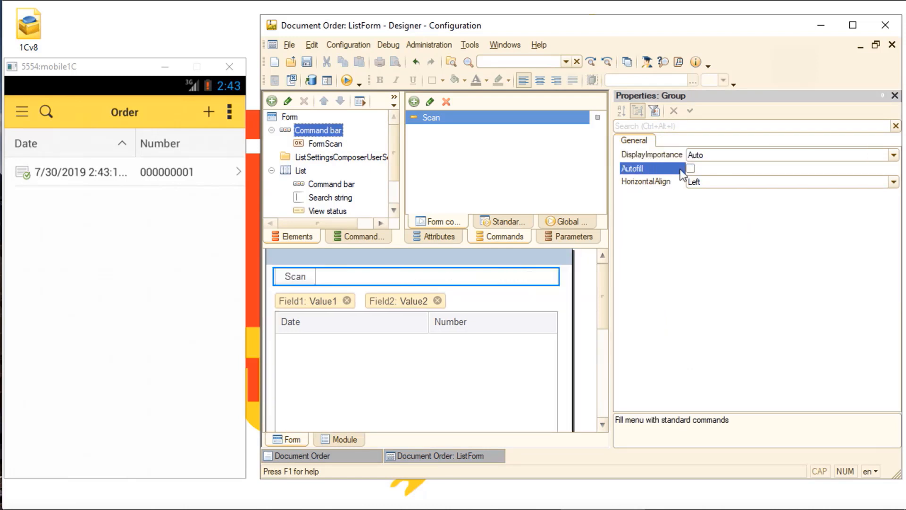
Step: Set the FormScan button's CommandName property to Scan
left_click(325, 144)
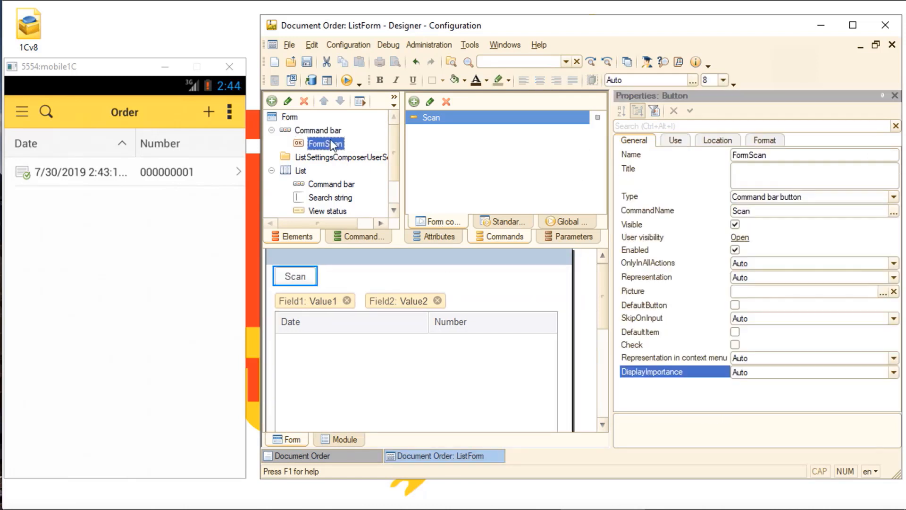
left_click(674, 139)
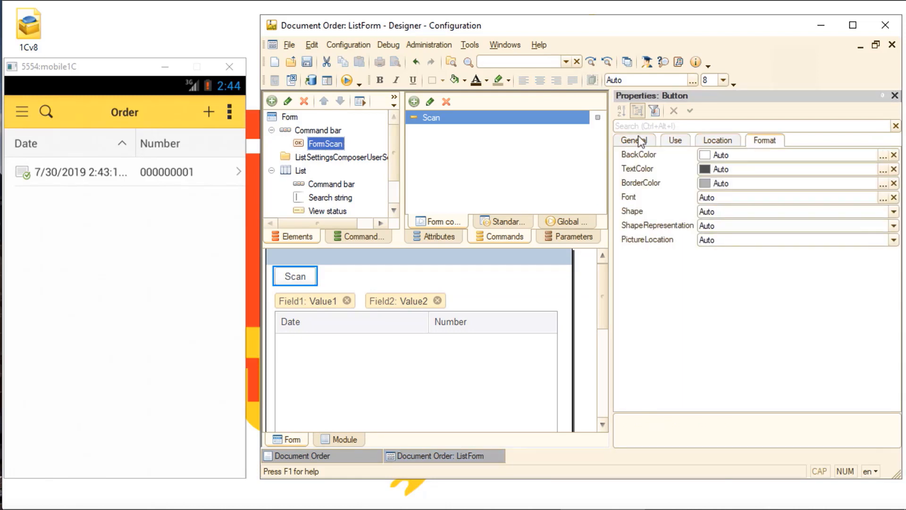
left_click(633, 140)
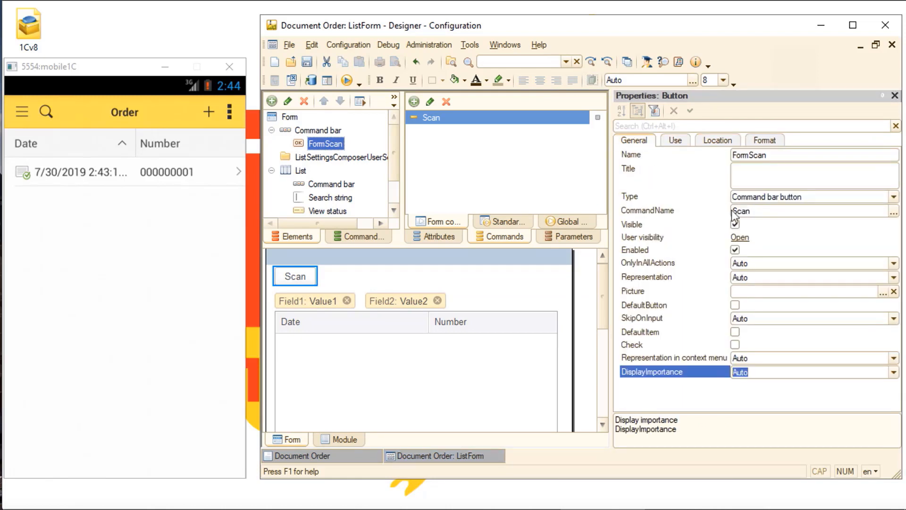
left_click(735, 224)
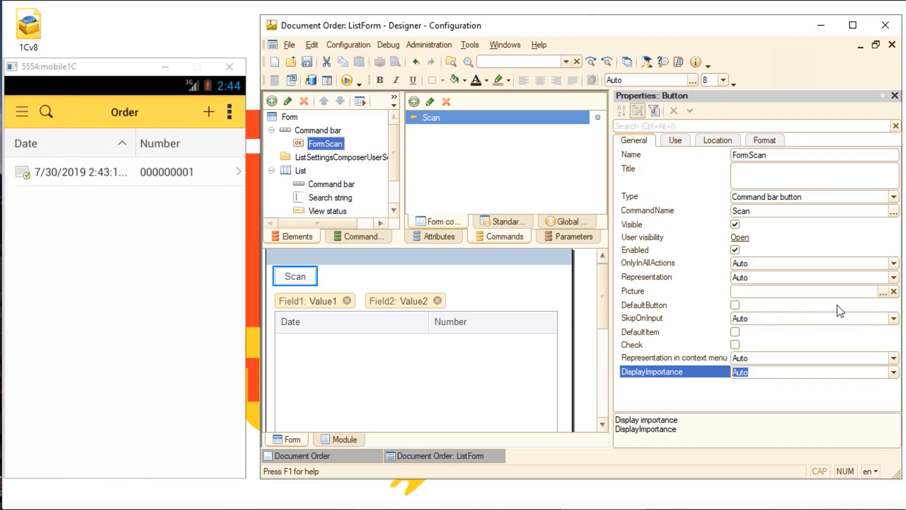
Step: Set the Scan button's Picture to SearchControl from the Standard library
left_click(882, 291)
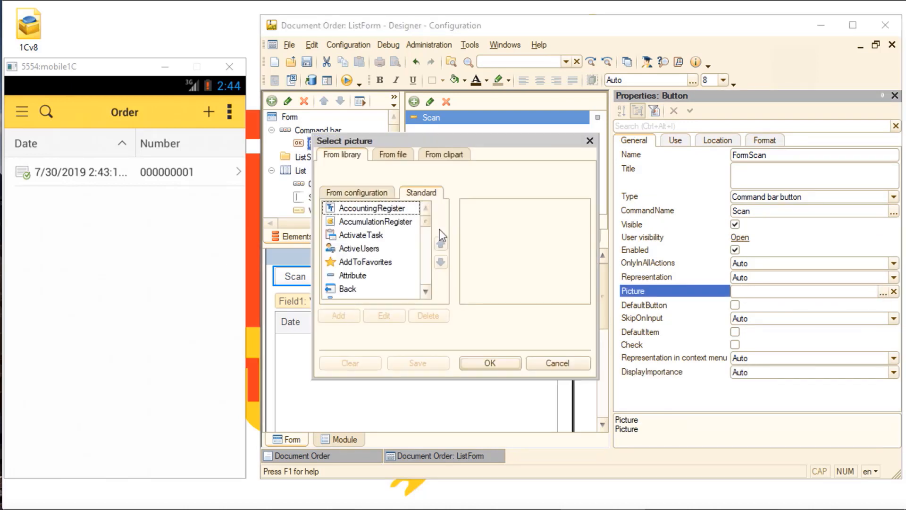
scroll("down", 3)
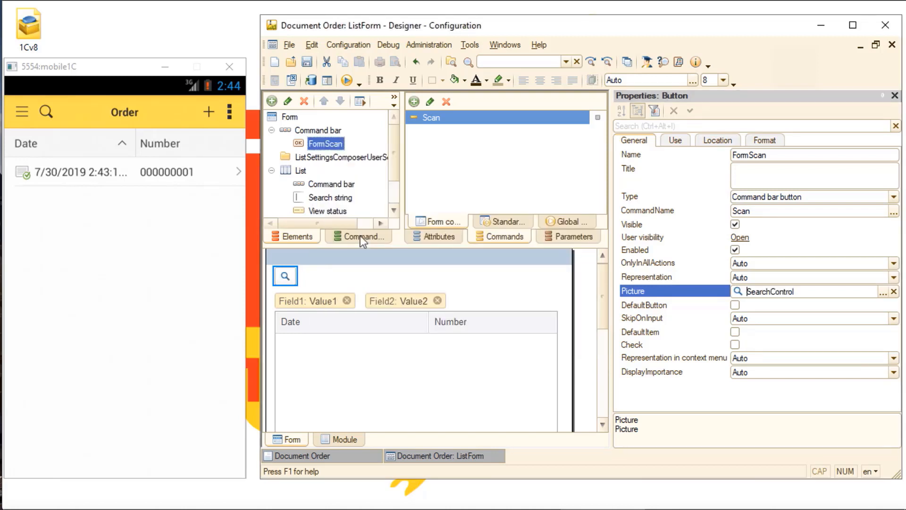
left_click(317, 131)
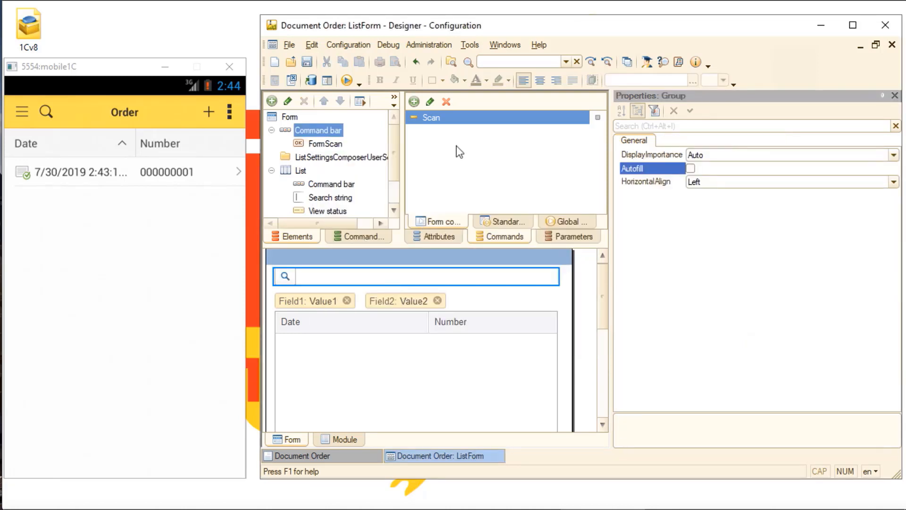
Step: Create a client-side Scan procedure as the Scan command's Action handler and close Properties
left_click(430, 117)
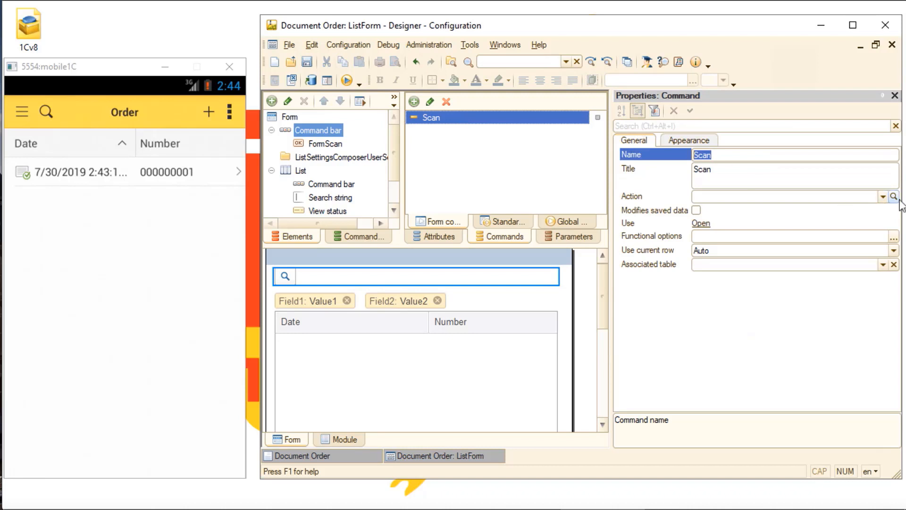
left_click(896, 196)
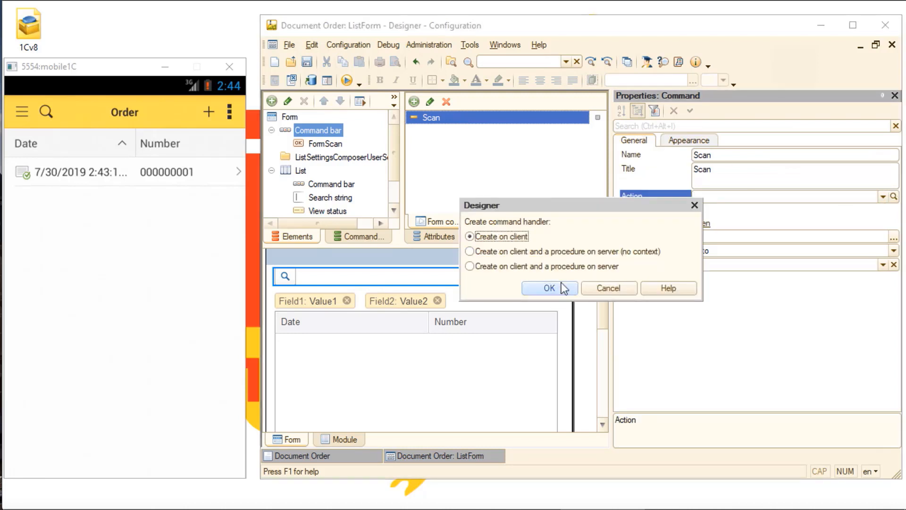
left_click(548, 287)
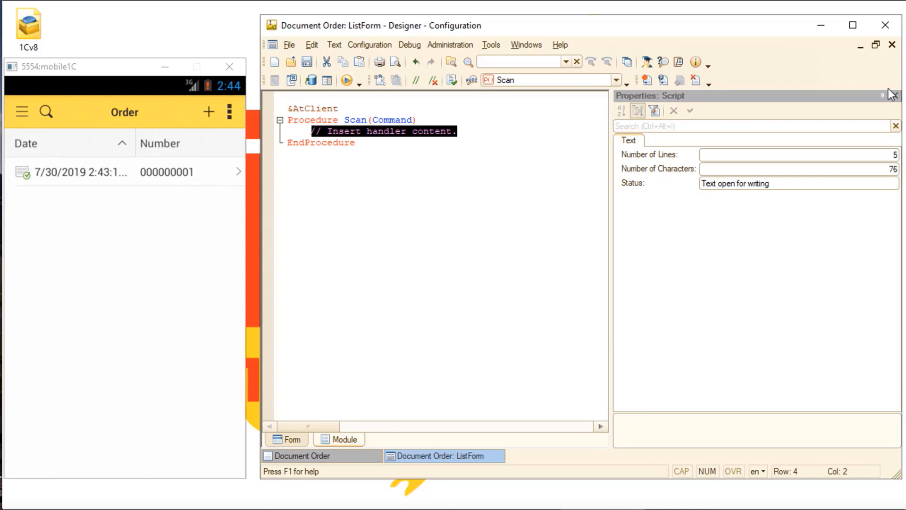
left_click(895, 95)
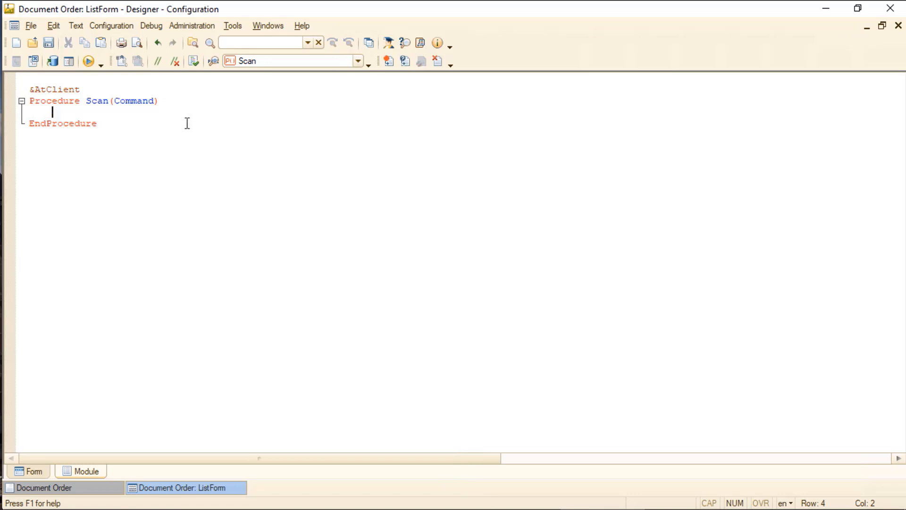
Step: Add an #If MobileAppClient ... #EndIf block inside the Scan procedure
type("N")
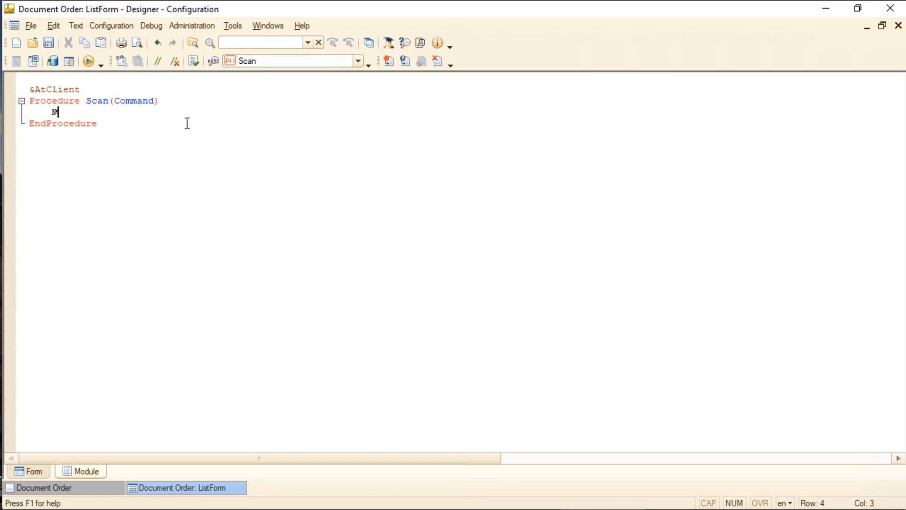
type("#")
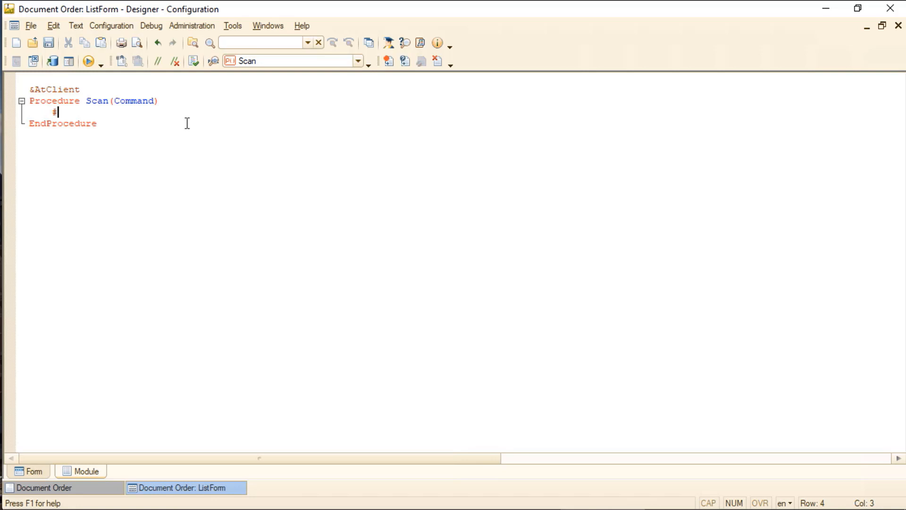
type("If")
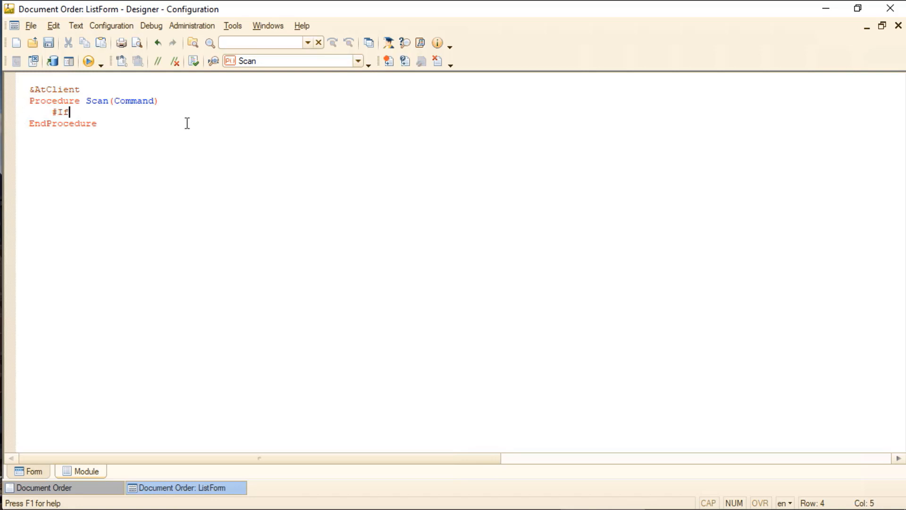
type("Mobile")
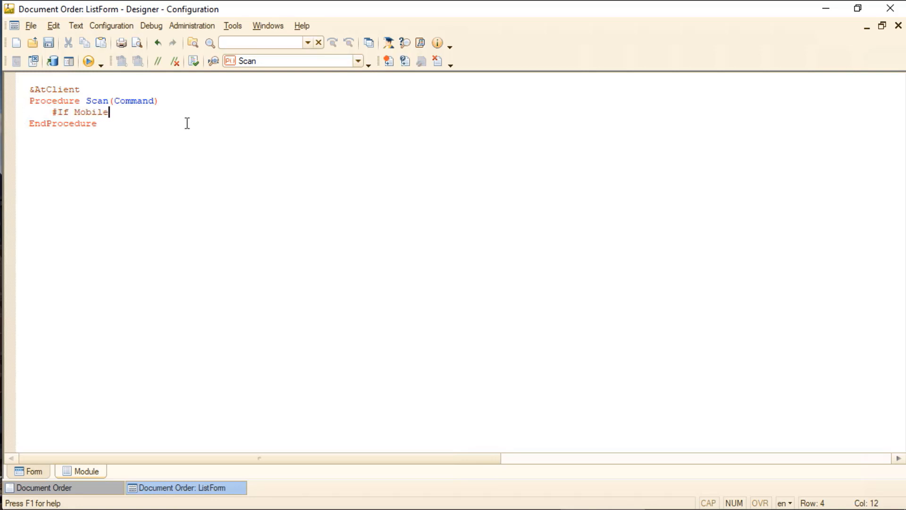
type("AppClient The")
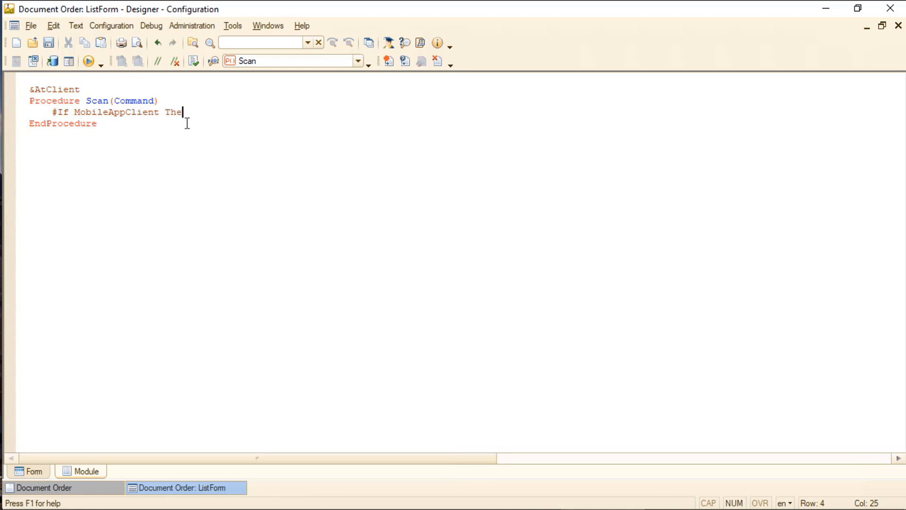
type("n")
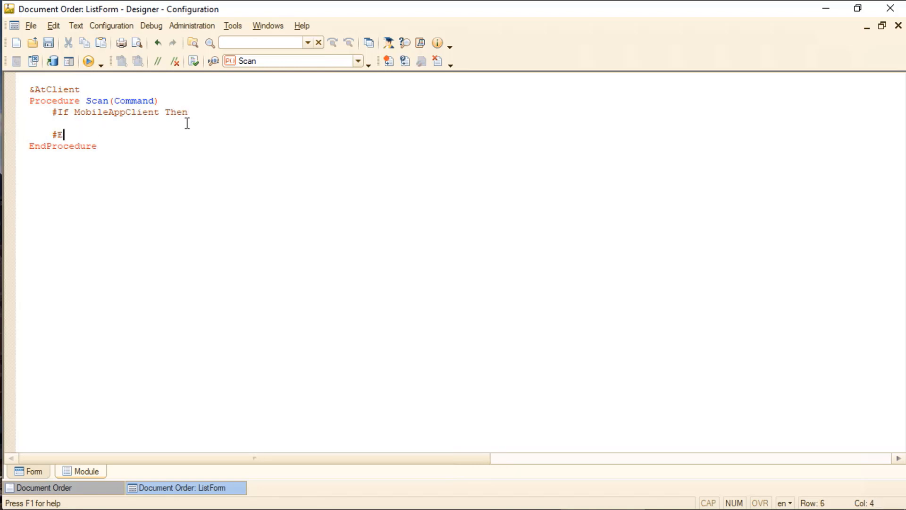
type("ndIf")
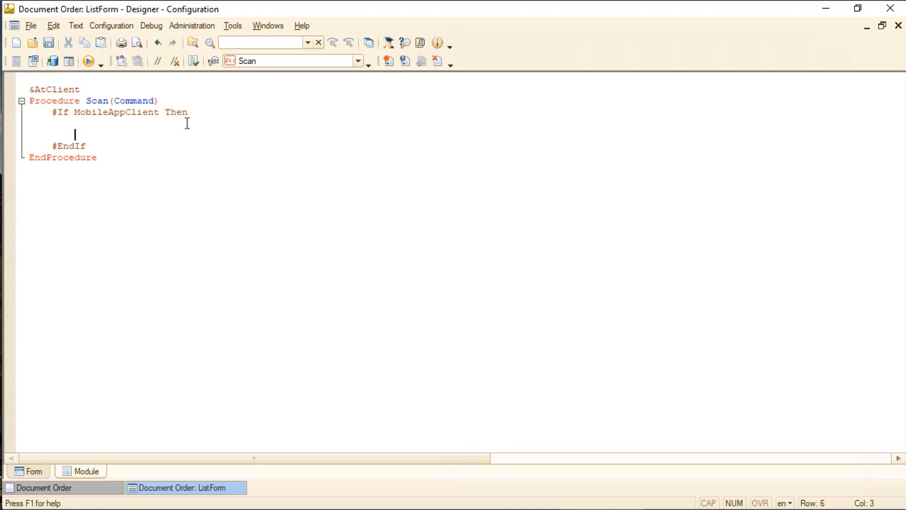
Step: Write ScanerHandler = New NotifyDescription("NotifyDescriprion", ThisForm) inside the block
type("Scan")
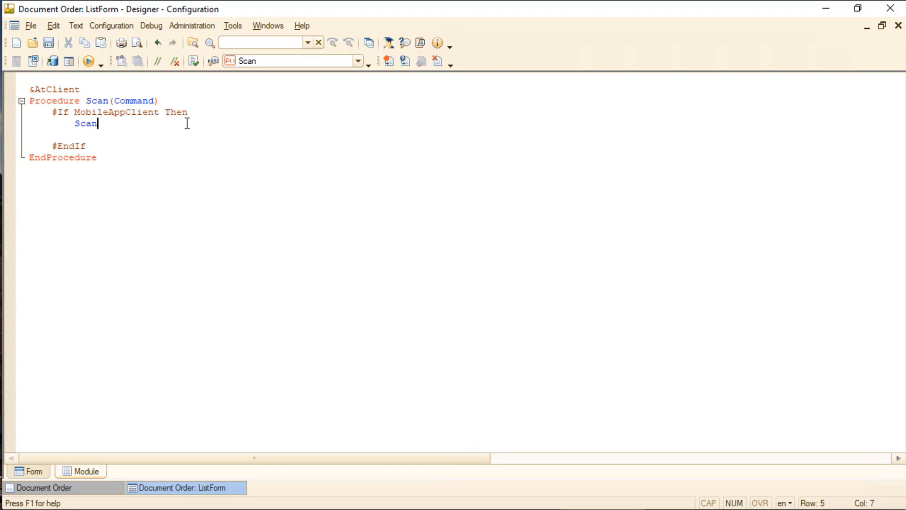
type("erHan")
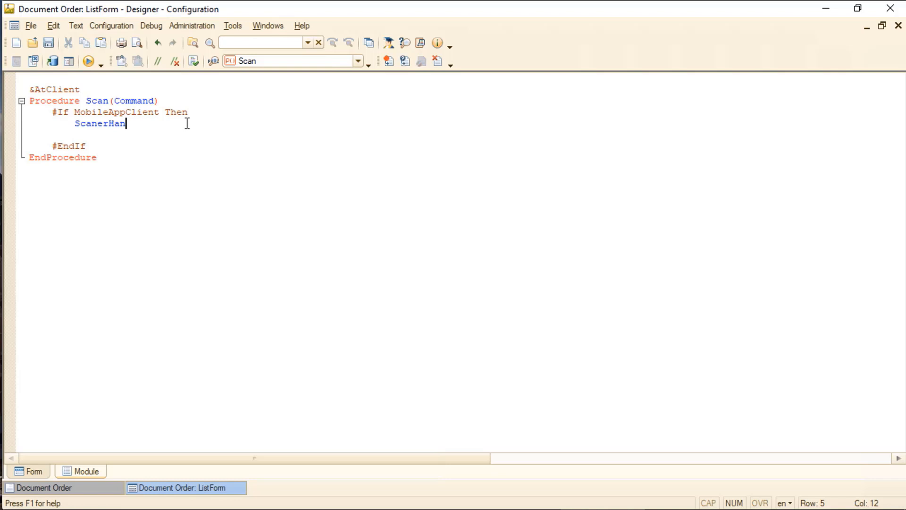
type("dler = N")
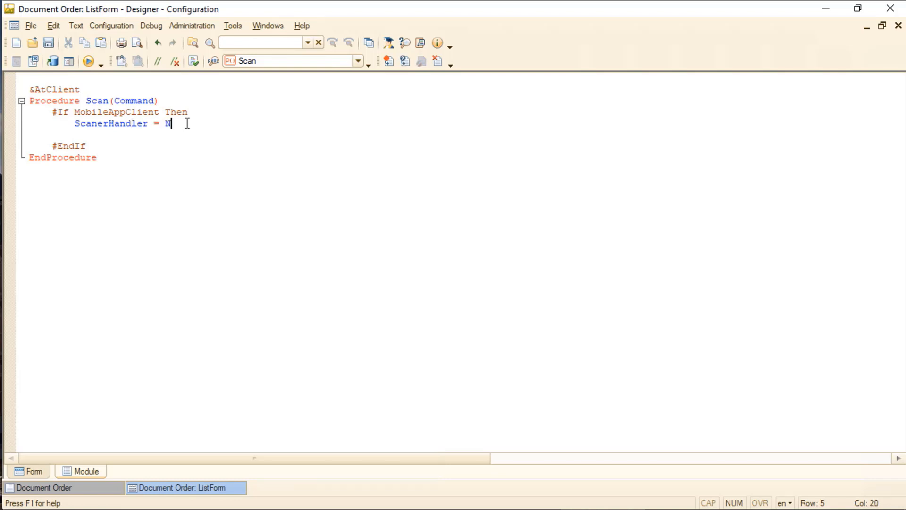
type("ew NotifyDescription")
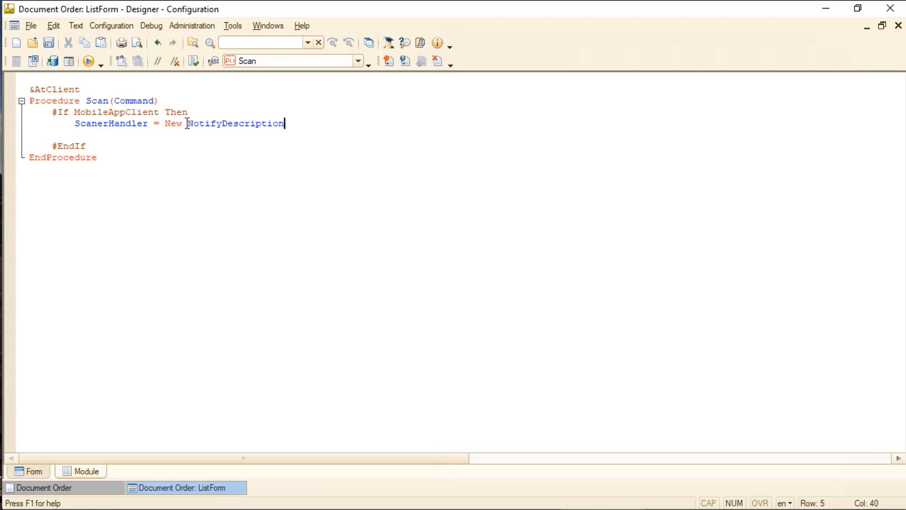
type("(\"")
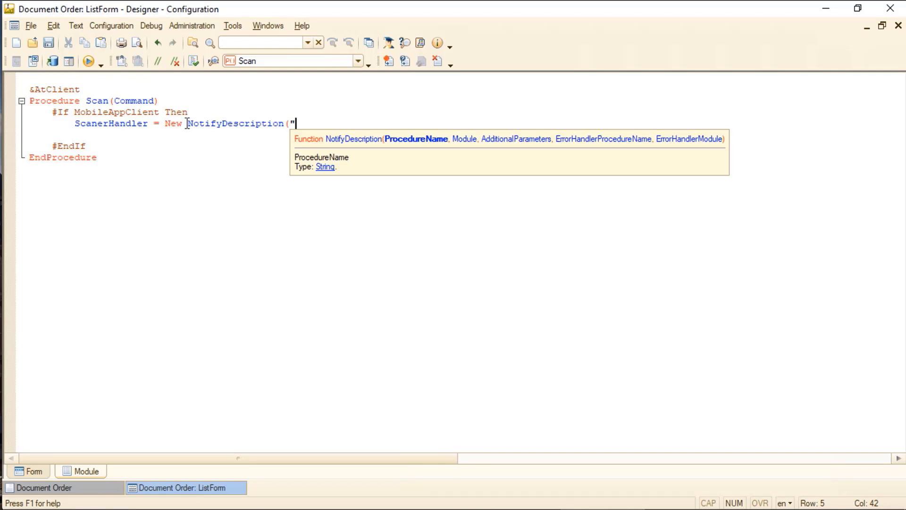
type("NotifyDescripri")
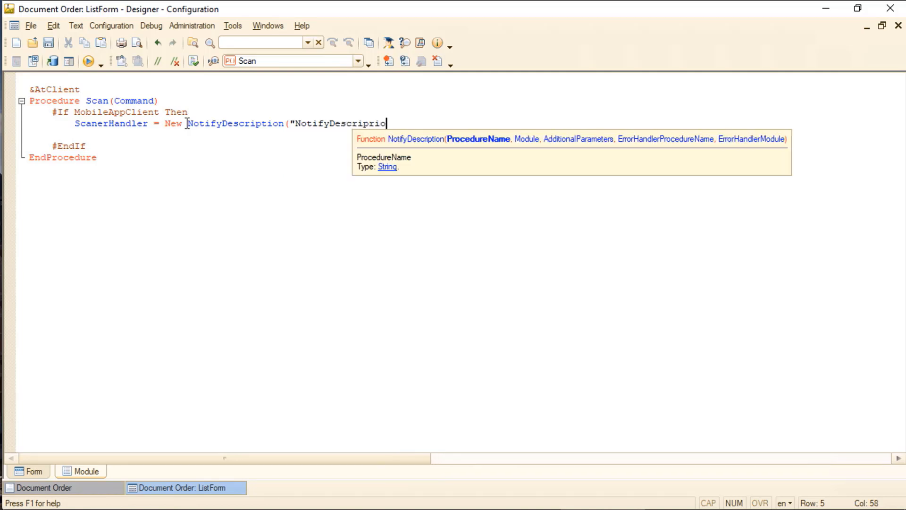
type("on")
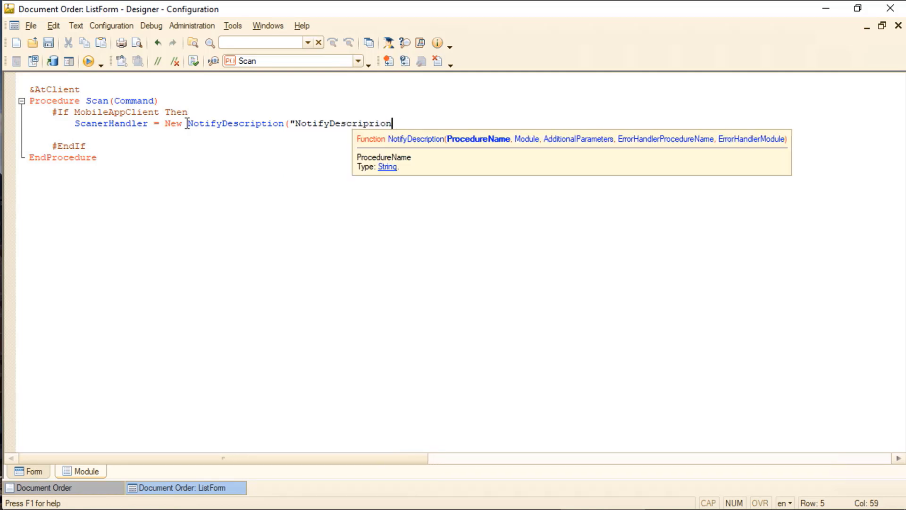
type(", ThisF")
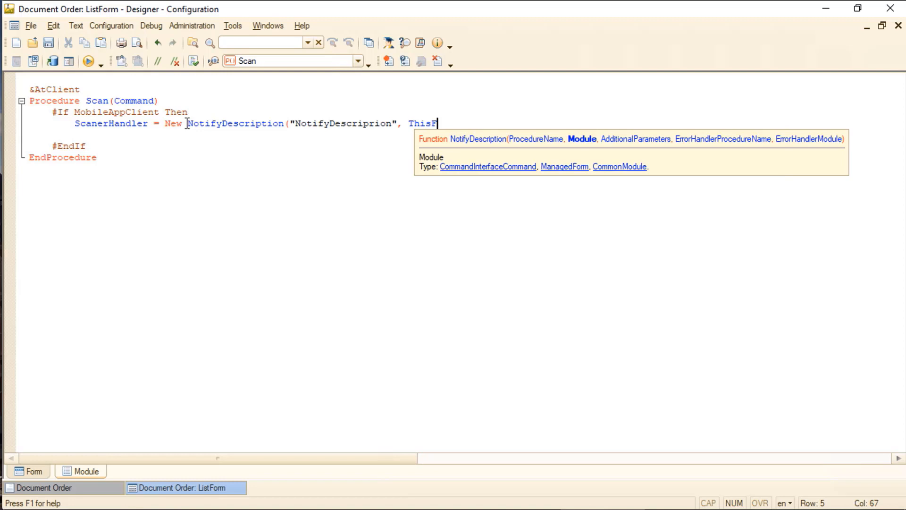
type("orm)#")
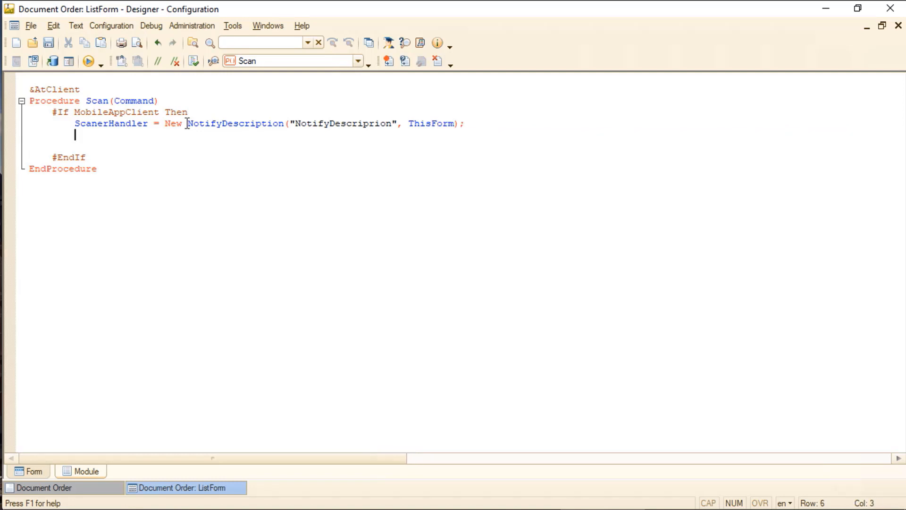
Step: Call MultimediaTools.ShowBarcodeScanning("Scanning...", ScanerHandler) to start scanning
type("Multimed")
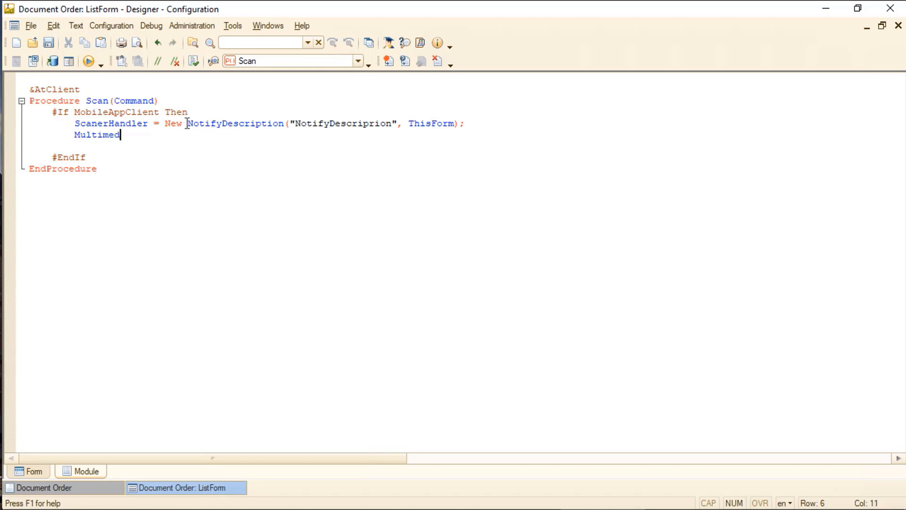
type("iar")
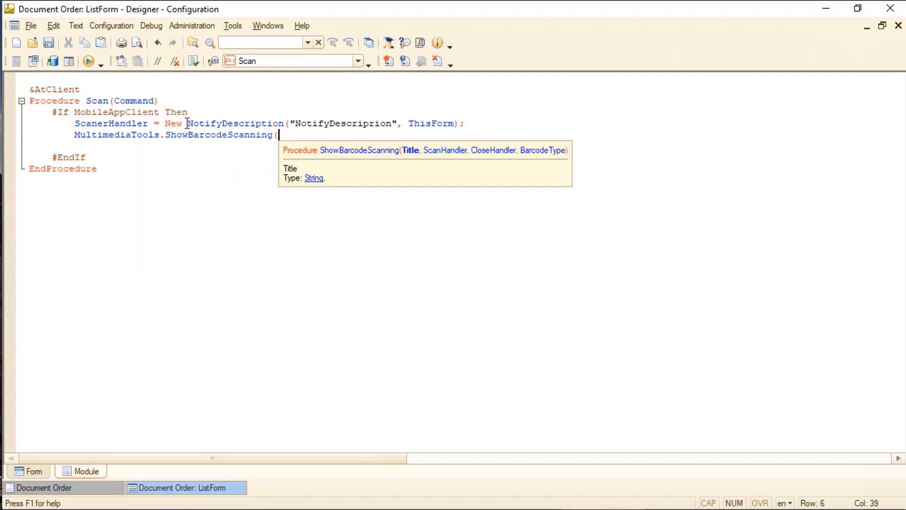
type("\"Scanning...\"")
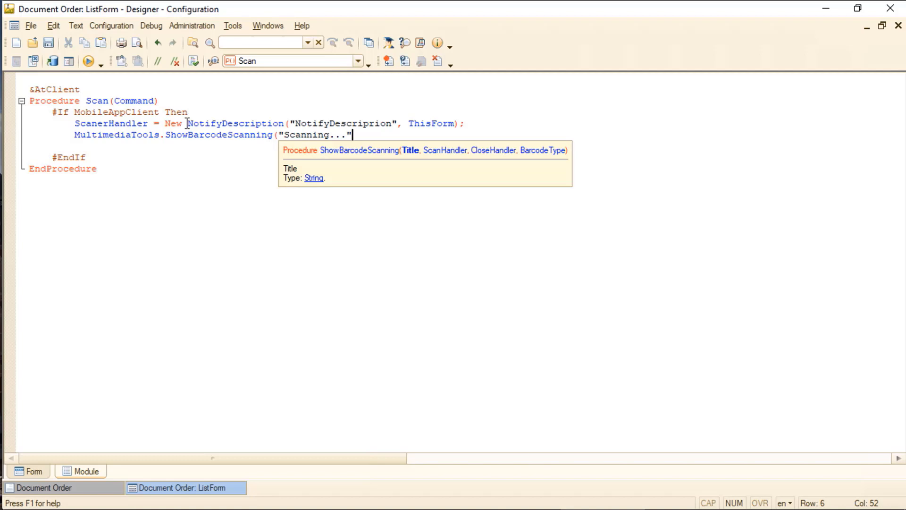
type(",")
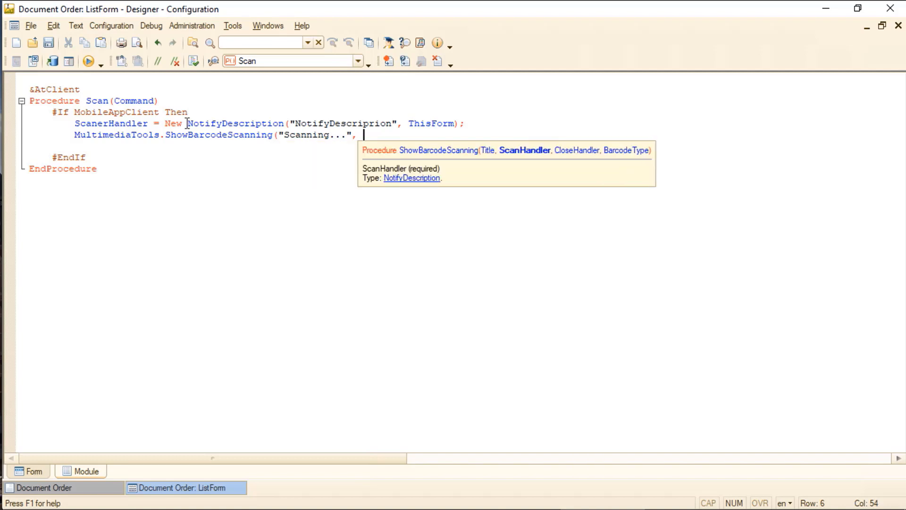
type("ScanerHandler);")
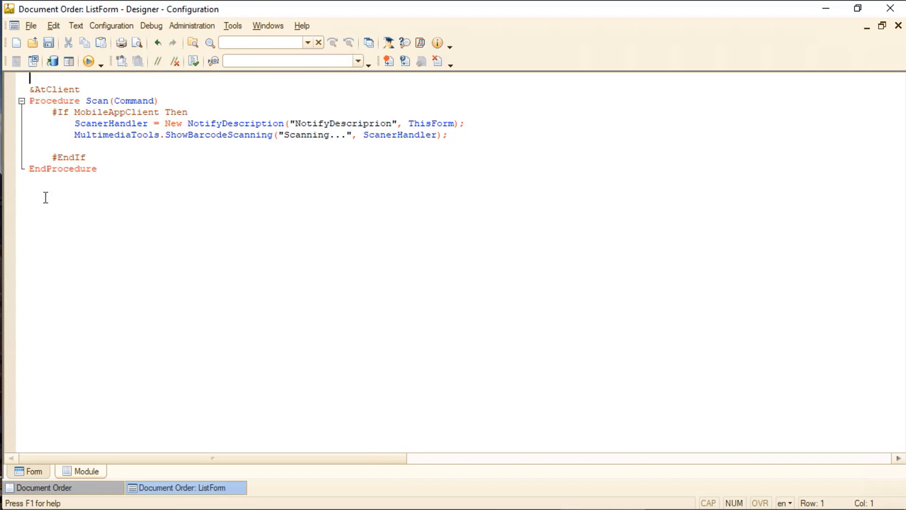
Step: Paste a Scan copy renamed NotifyDescriprion with parameters BarCode = "", Res = False, Message = ""
key("ctrl+a")
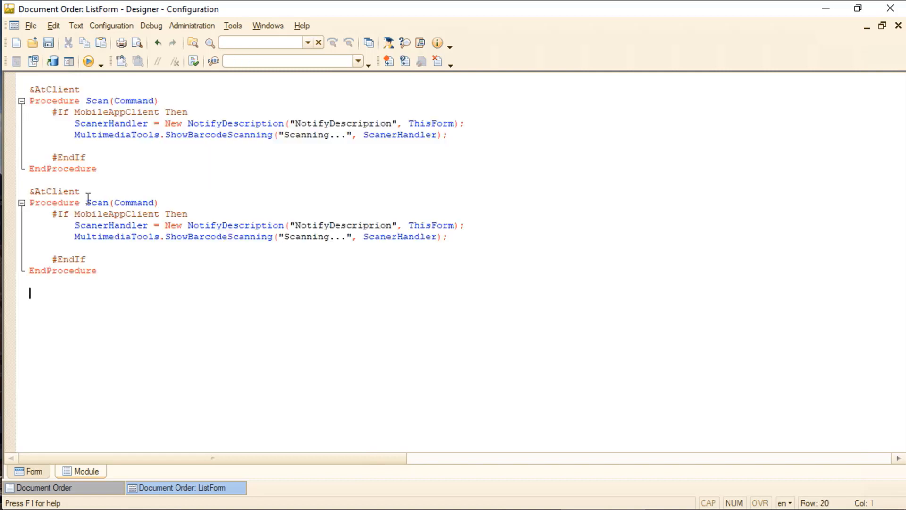
left_click(209, 225)
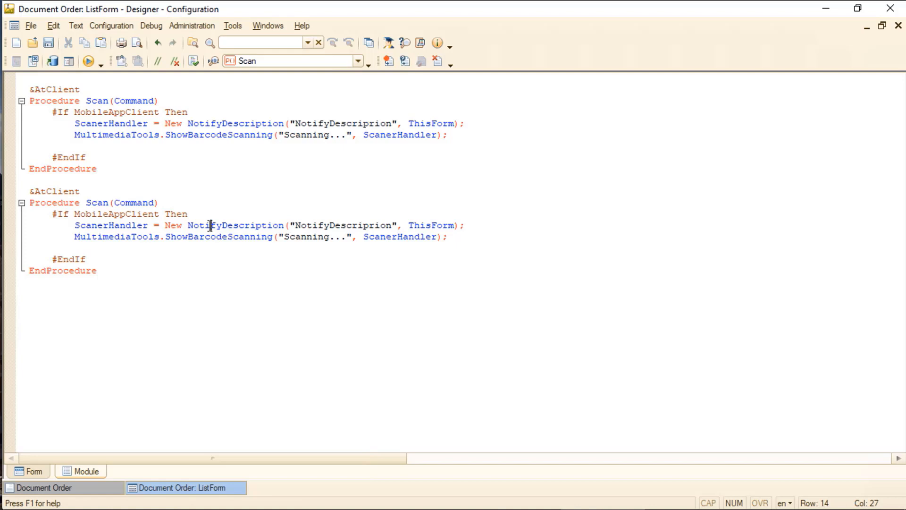
type("NotifyDescriprion")
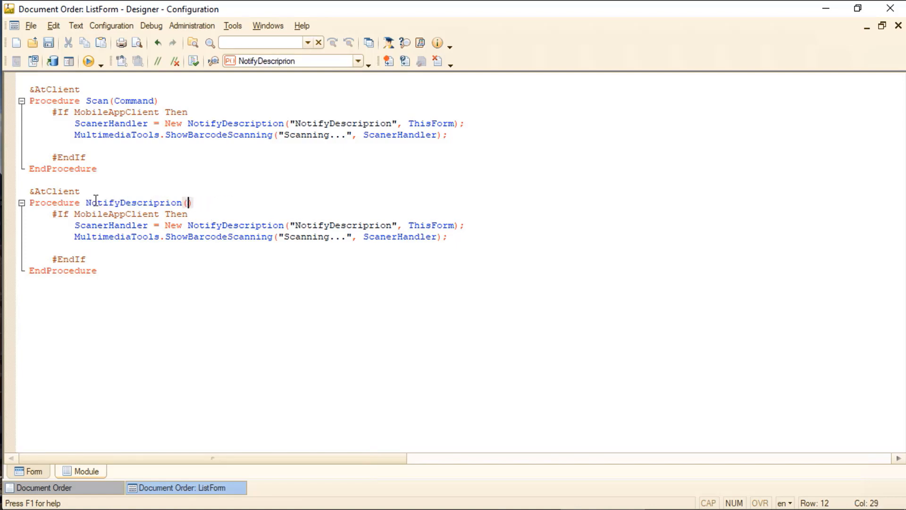
type("BarCode = \"\",")
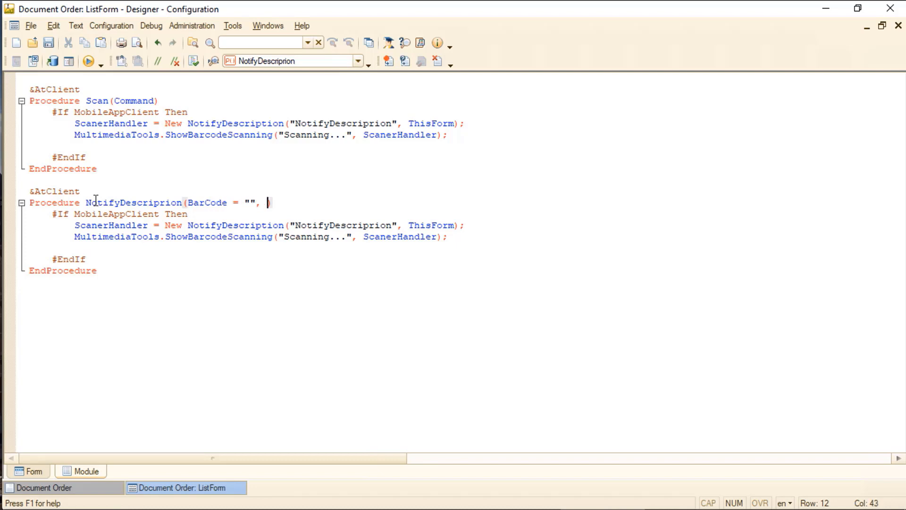
type("Re")
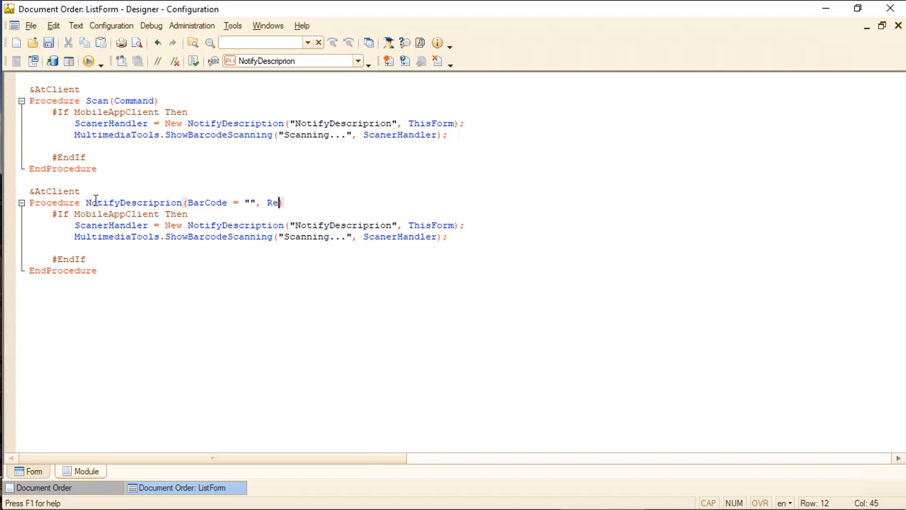
type("s = Fals")
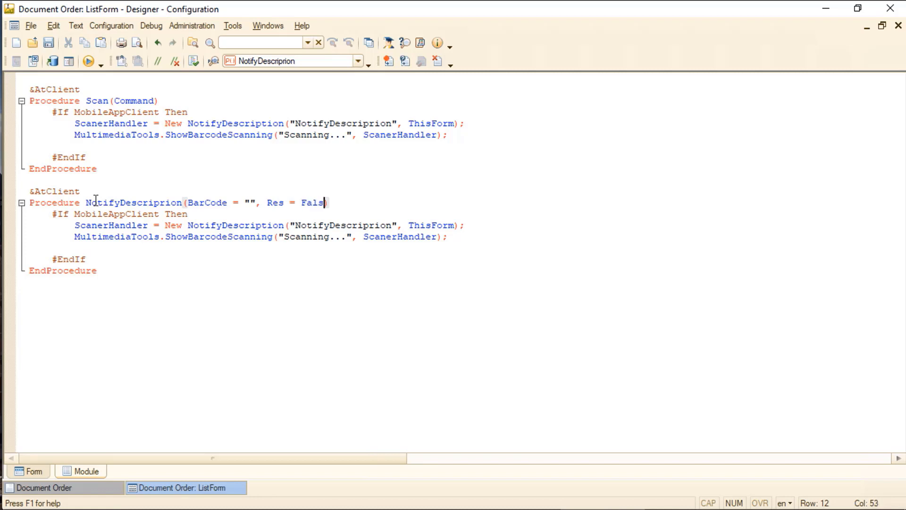
type("e,")
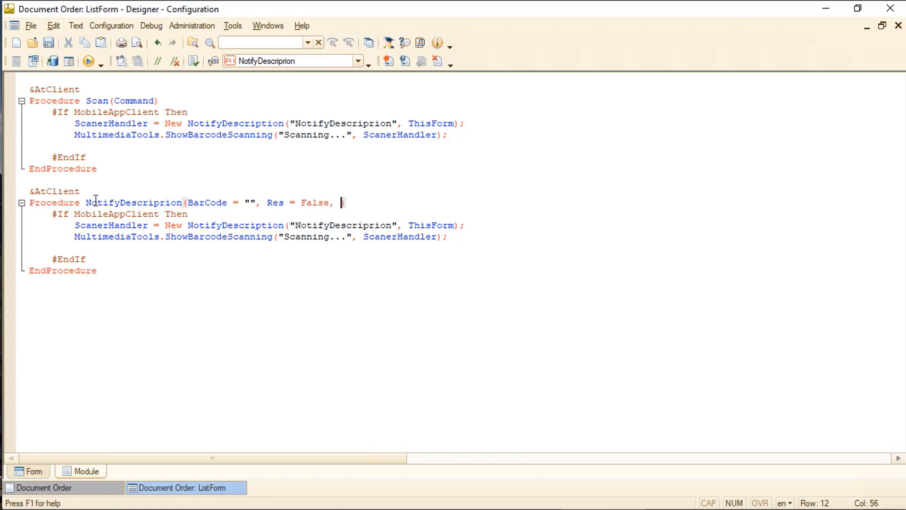
type("Mess")
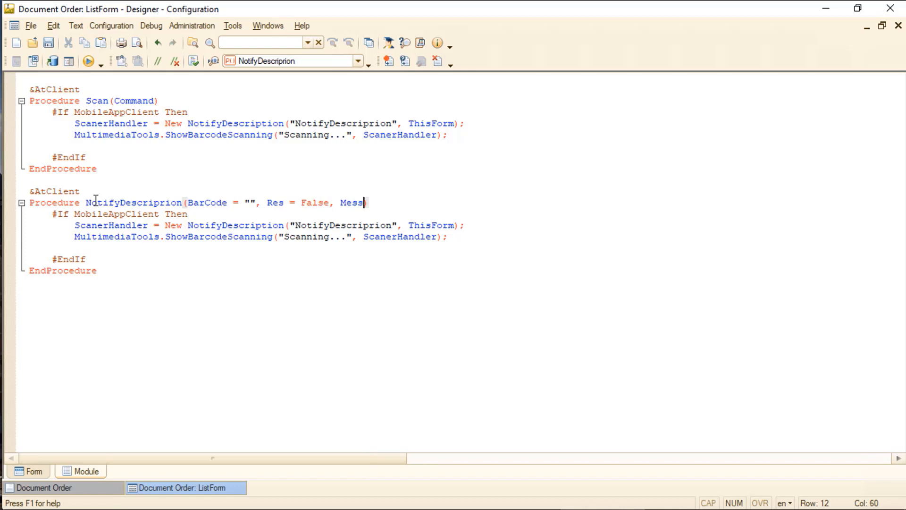
type("age = \"\", AddAtr = Undefined")
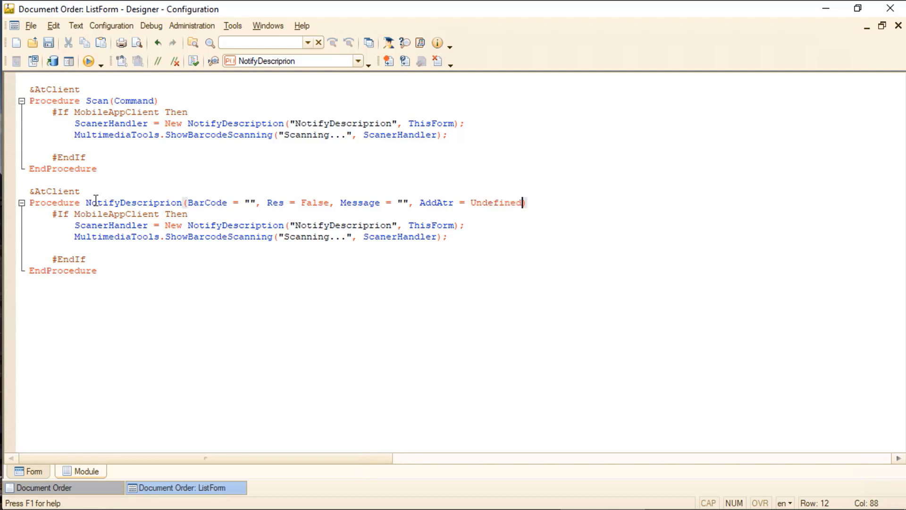
Step: Replace the handler line with CloseBarcodeScanning() and add Message(BarCode)
left_click(515, 225)
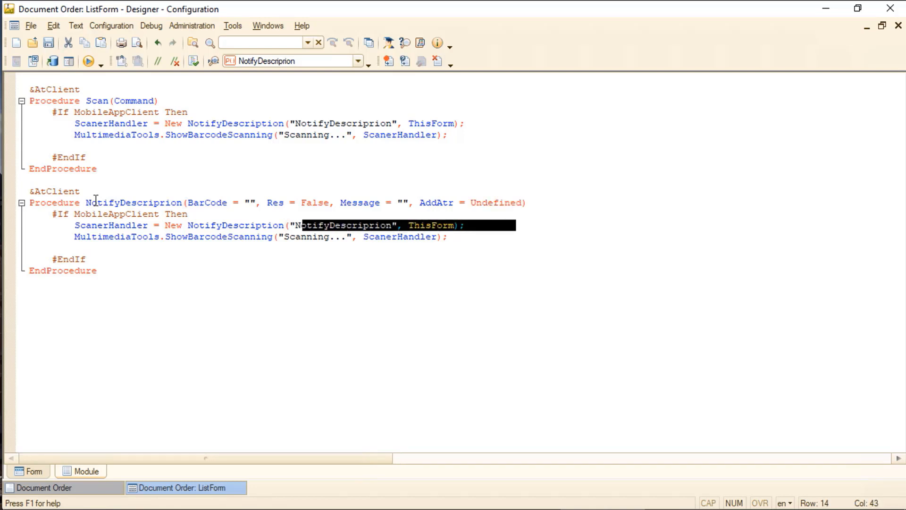
key("Delete")
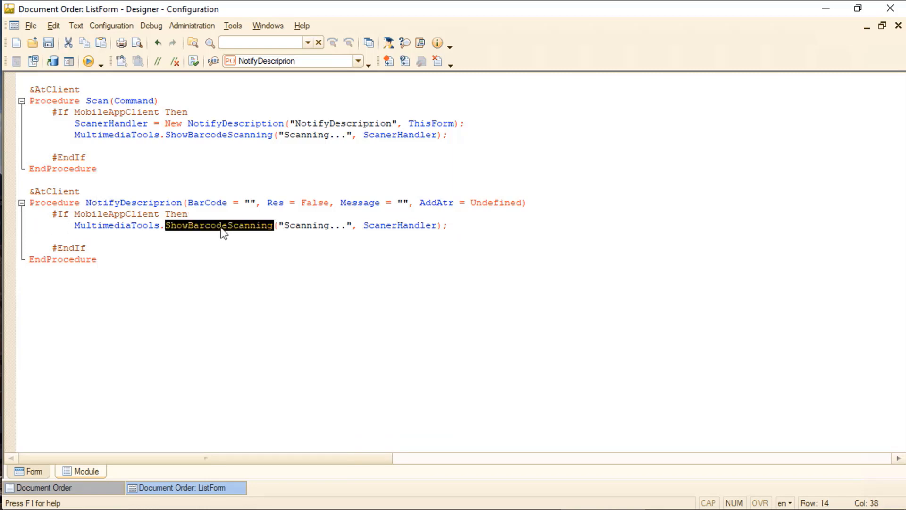
type("CloseBarcodeScanning();")
type("Mess")
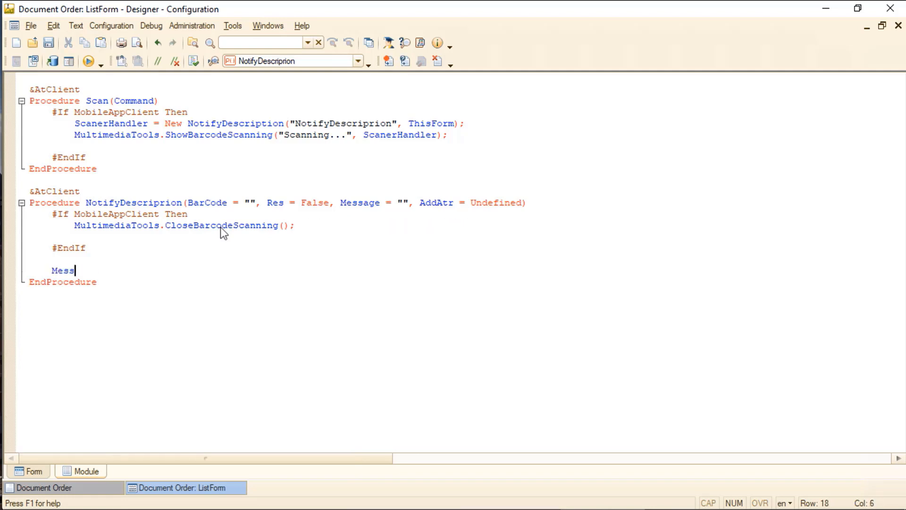
type("age(")
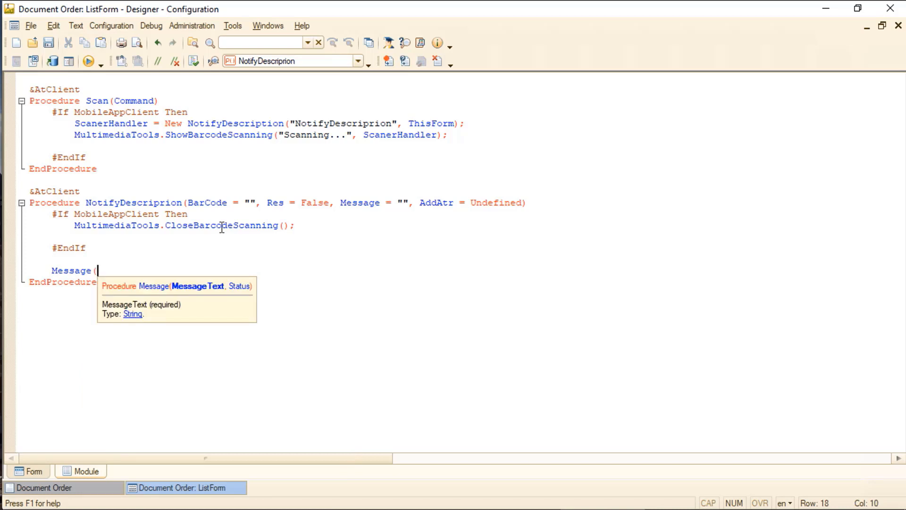
type("\"")
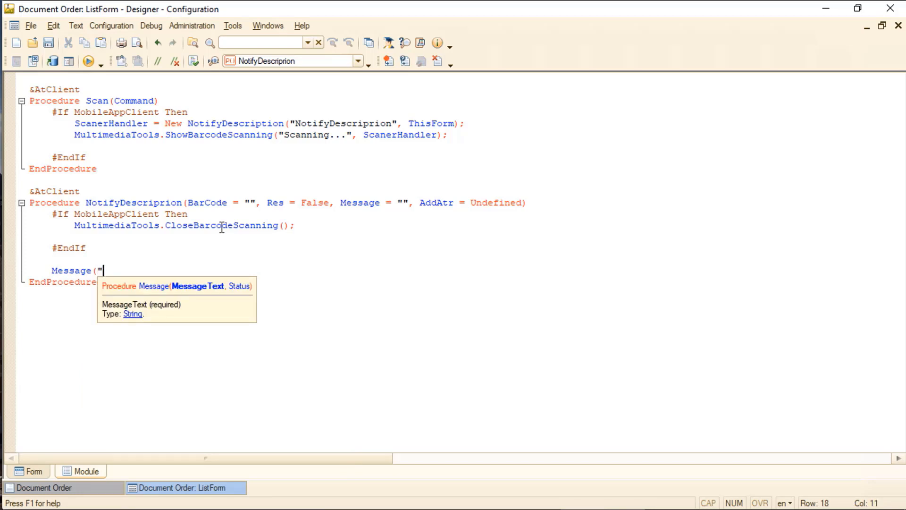
type("BarCode);")
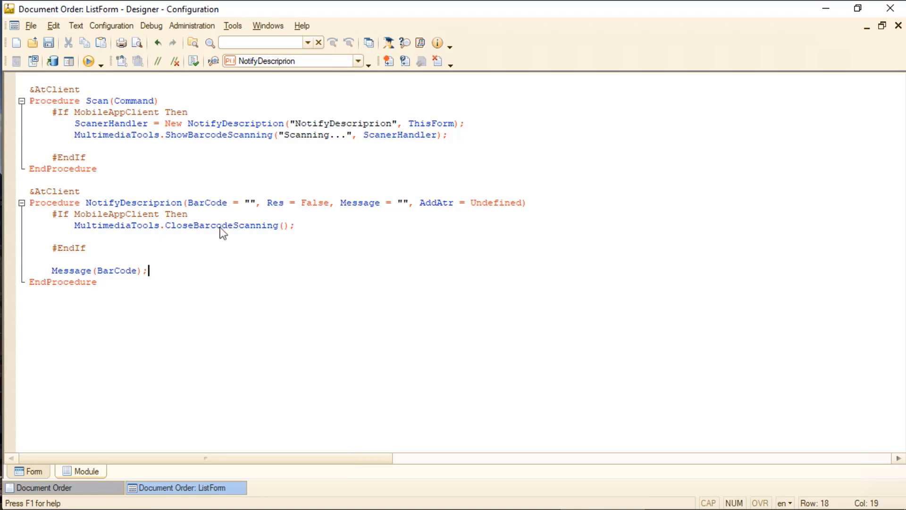
Step: Mark the NotifyDescriprion procedure header as Export
left_click(535, 203)
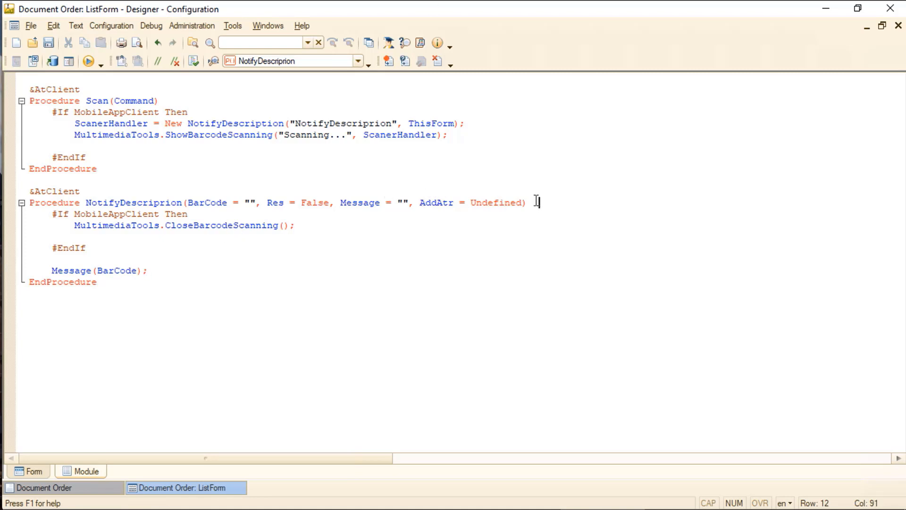
type("Ex")
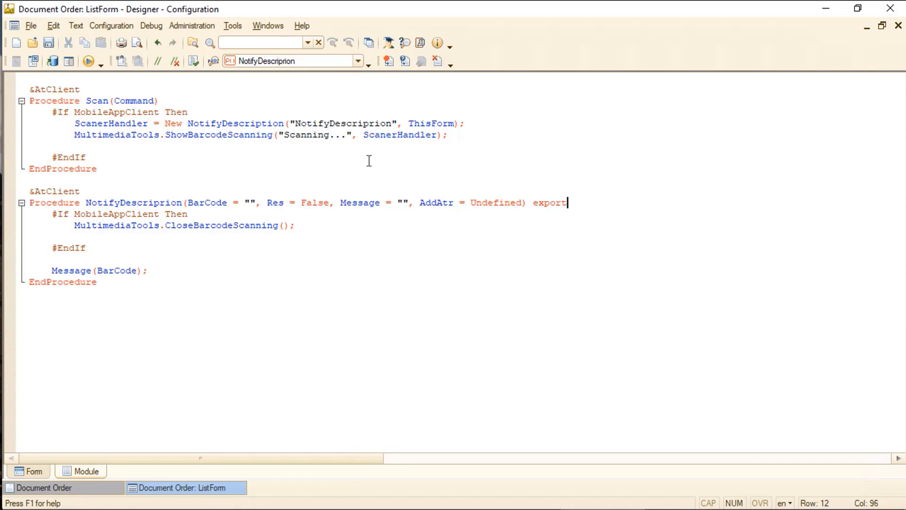
left_click(75, 25)
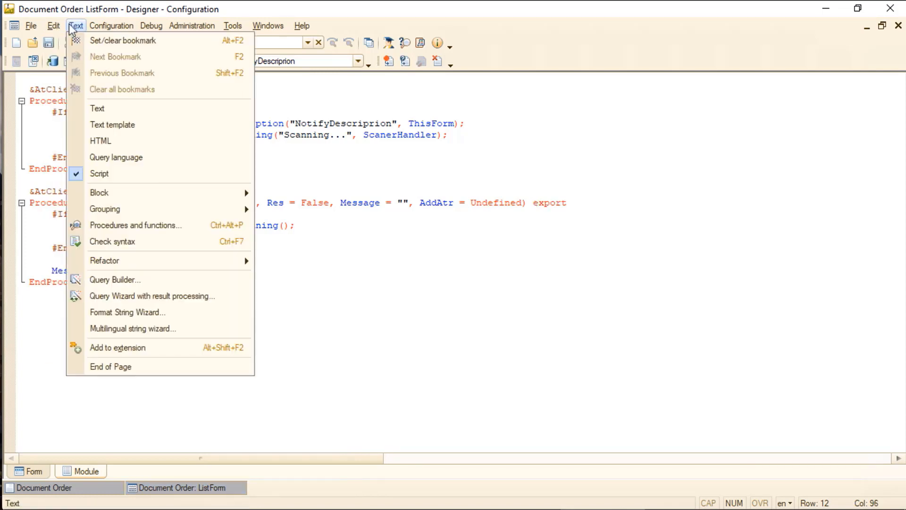
Step: Republish the mobile application from Configuration > Mobile application > Publish and confirm
left_click(111, 25)
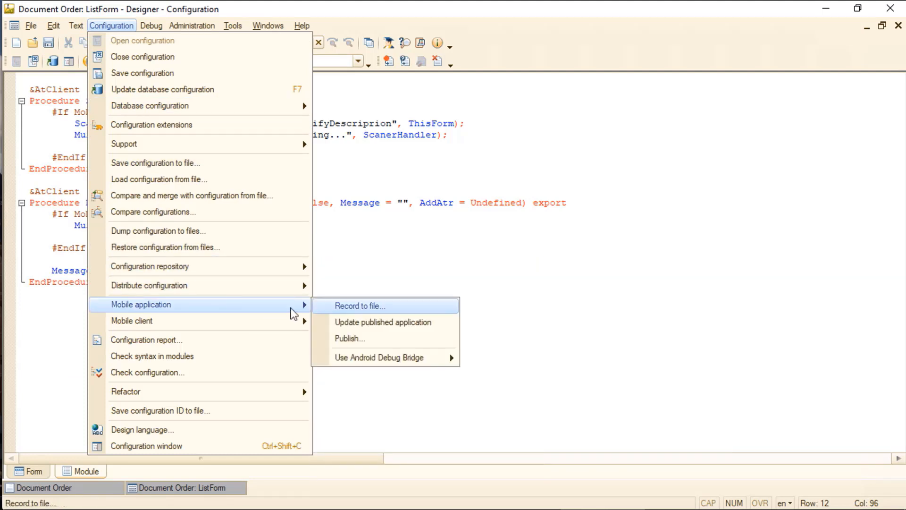
left_click(349, 338)
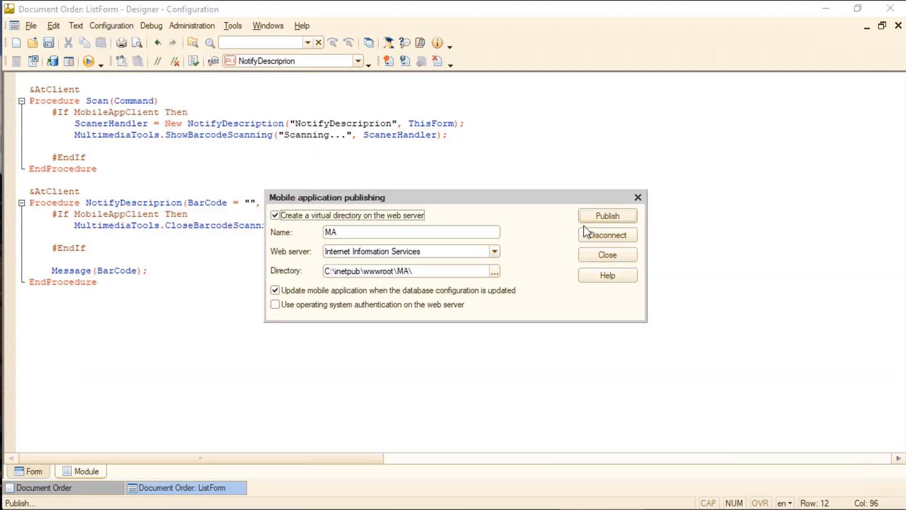
left_click(607, 216)
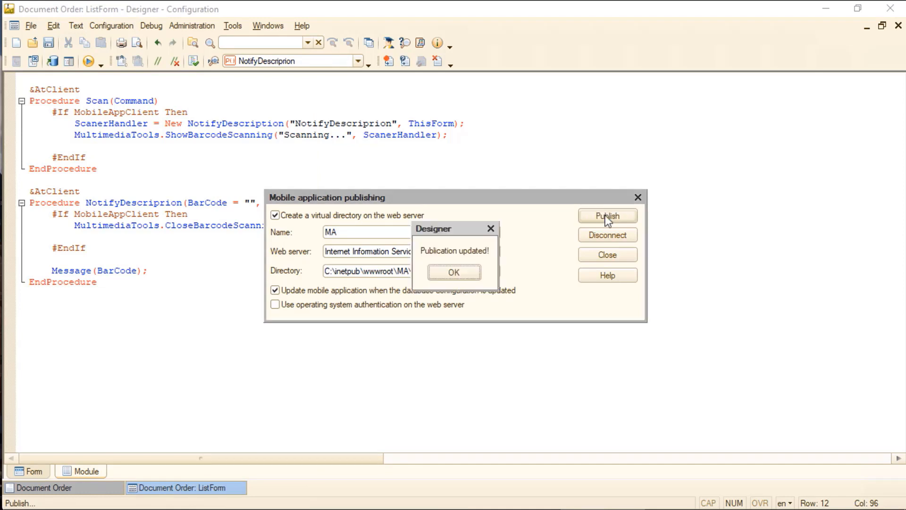
left_click(453, 272)
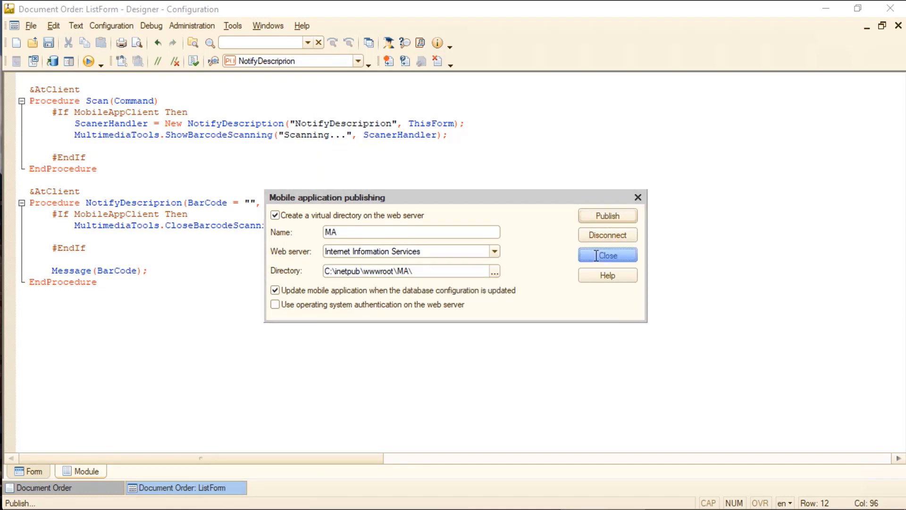
left_click(607, 255)
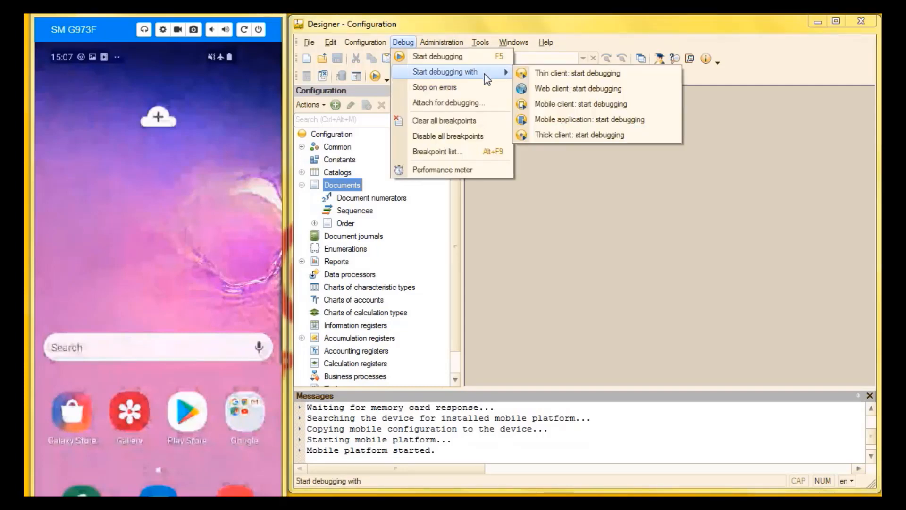
left_click(589, 119)
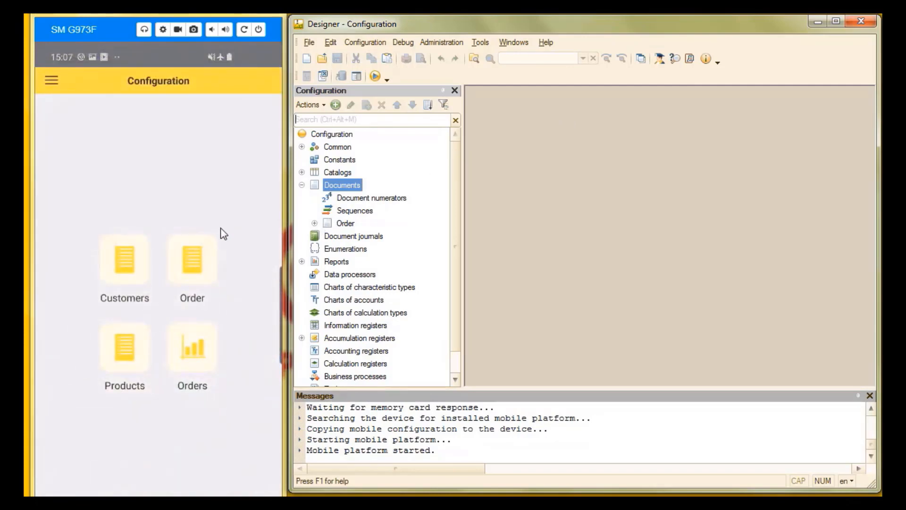
left_click(192, 259)
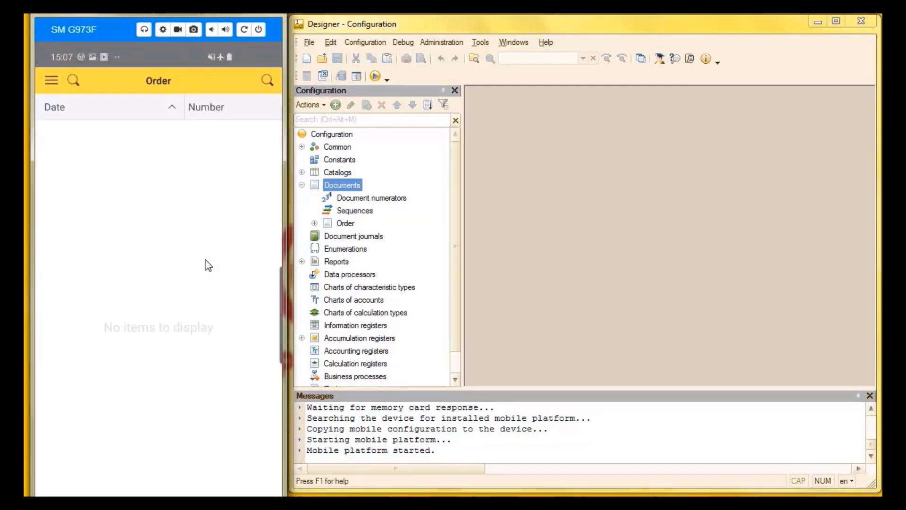
mouse_move(266, 81)
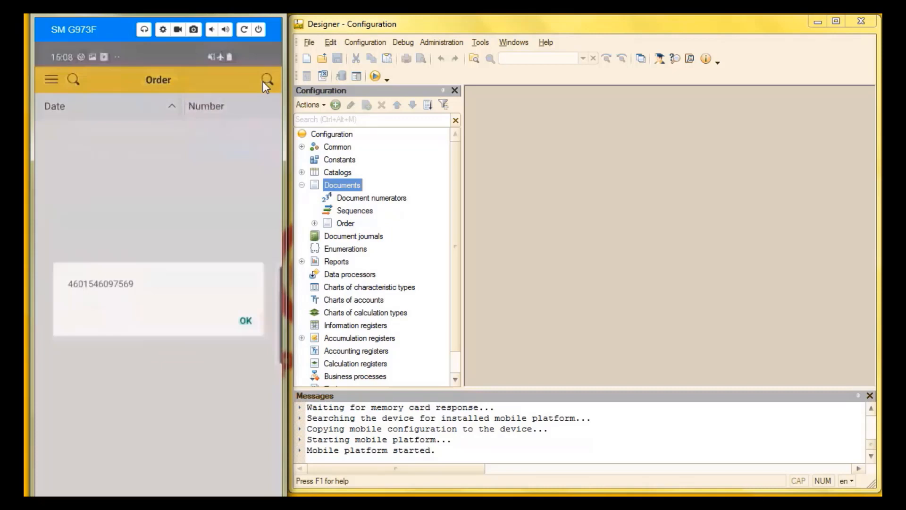
left_click(245, 320)
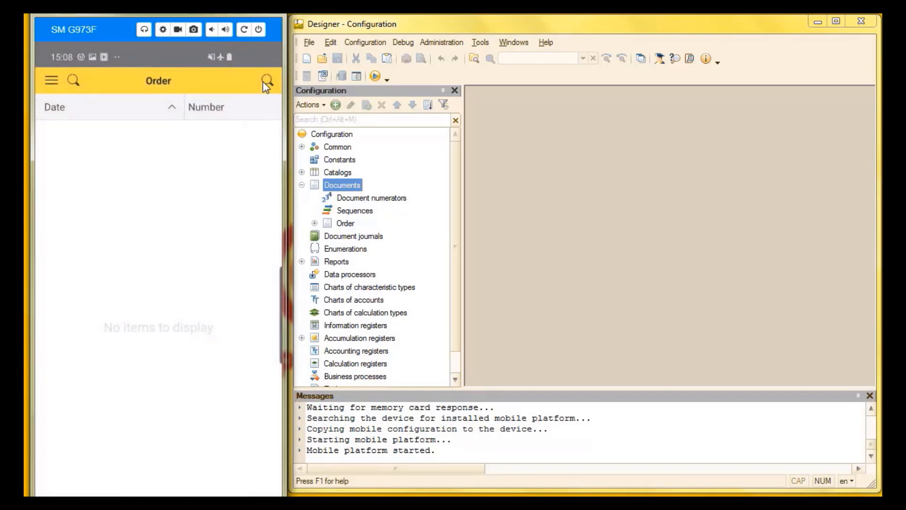